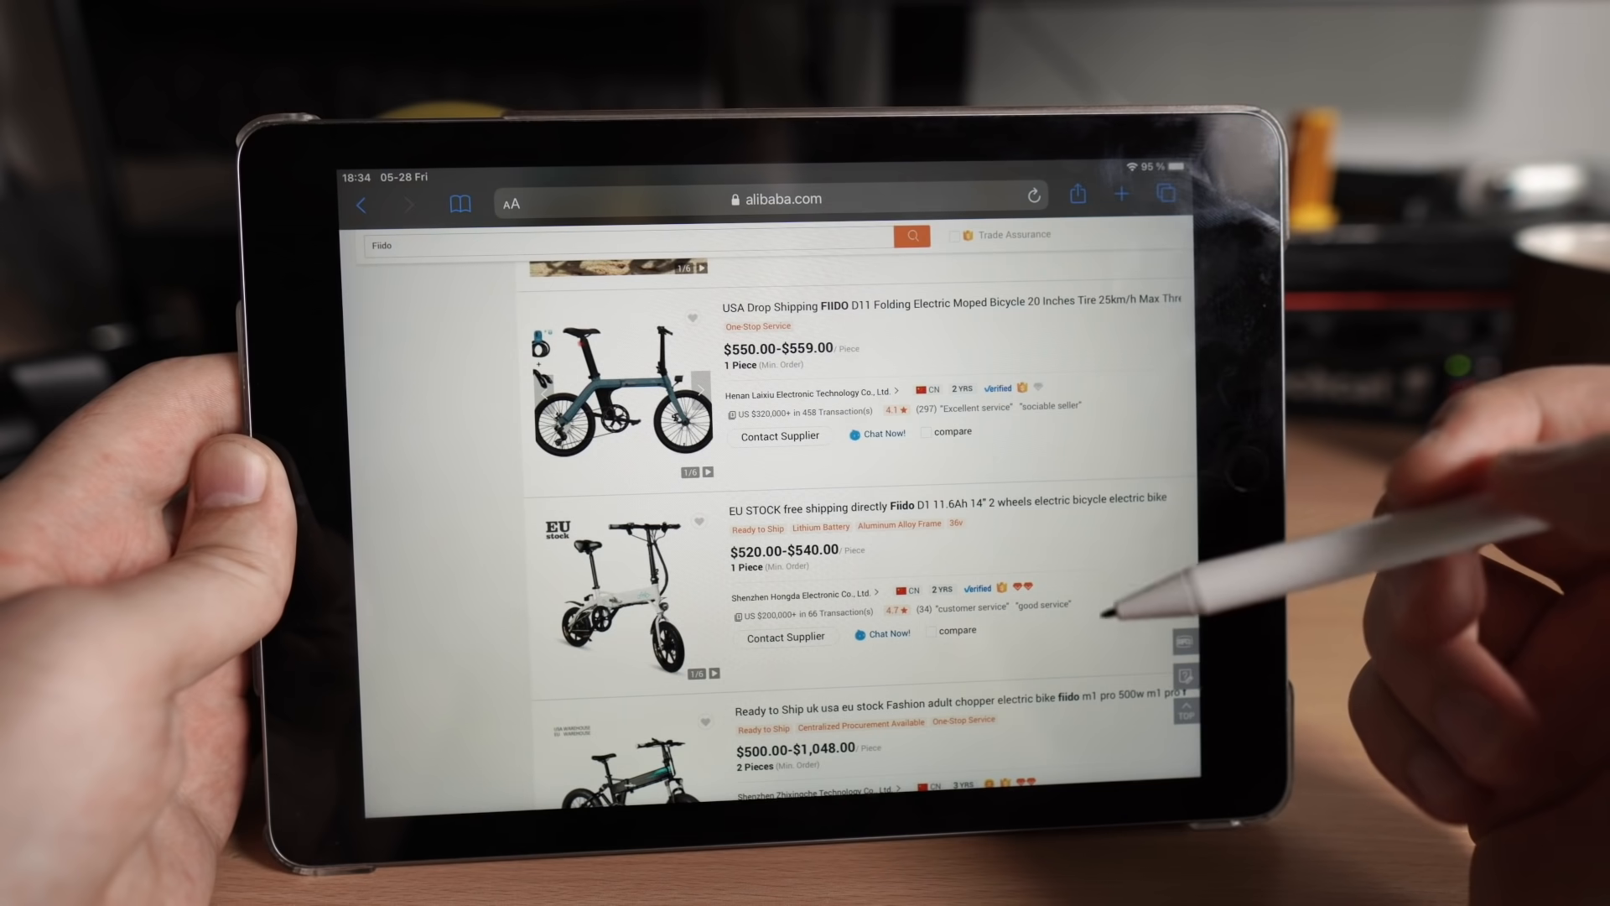
# Step: Search Alibaba for 'fiido d11' by typing 'fiido d1' and picking the suggestion
pyautogui.click(1078, 194)
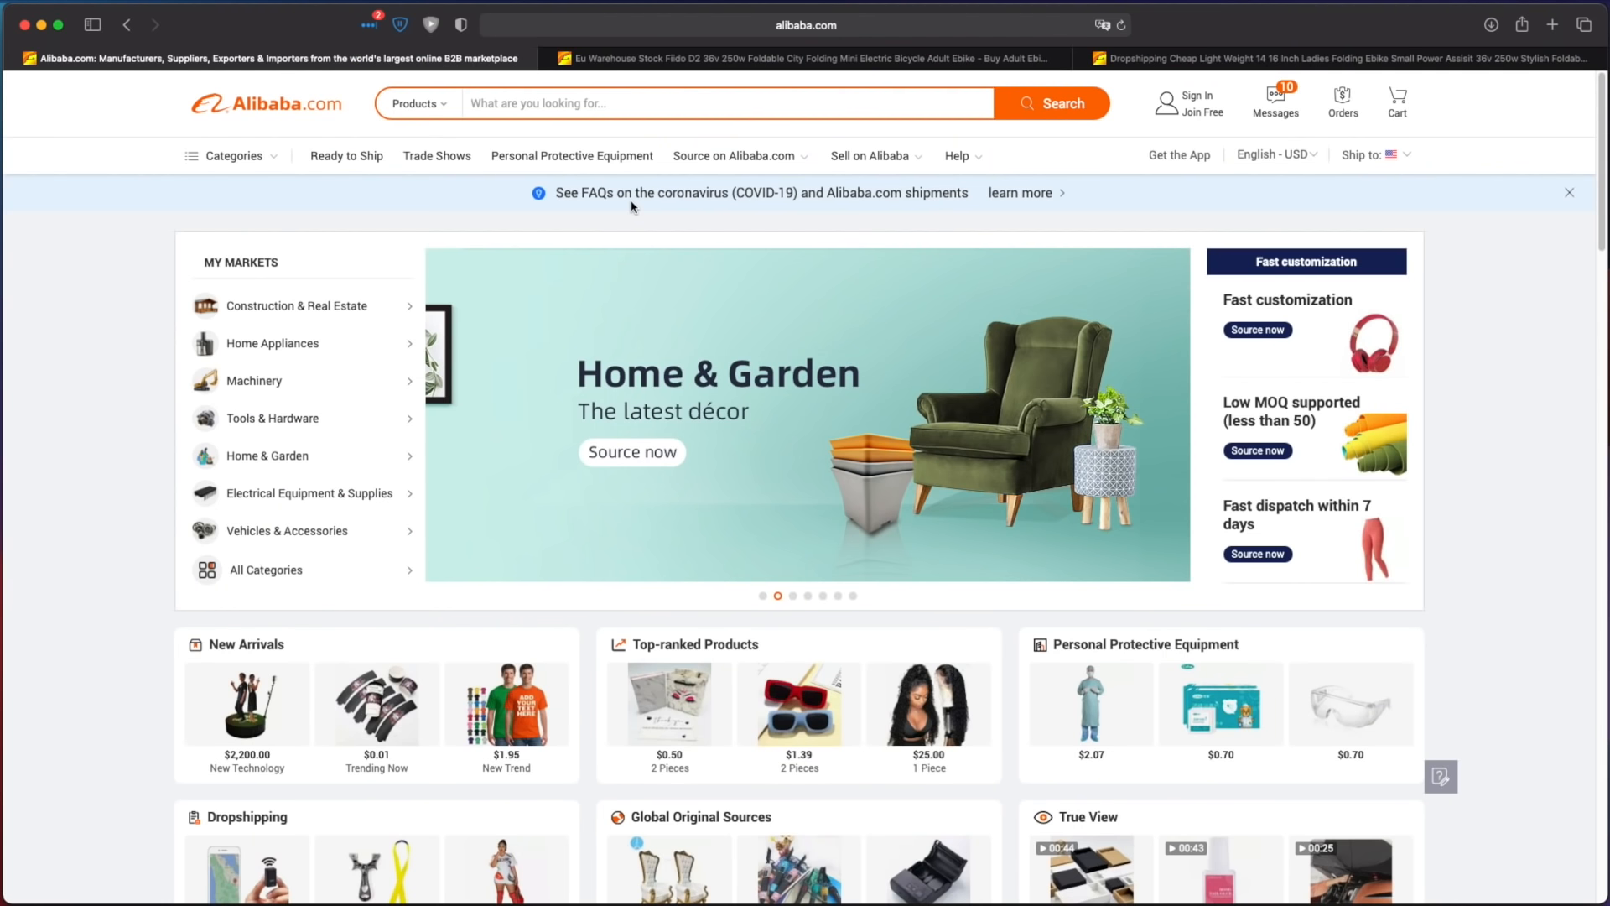
pyautogui.moveTo(444, 204)
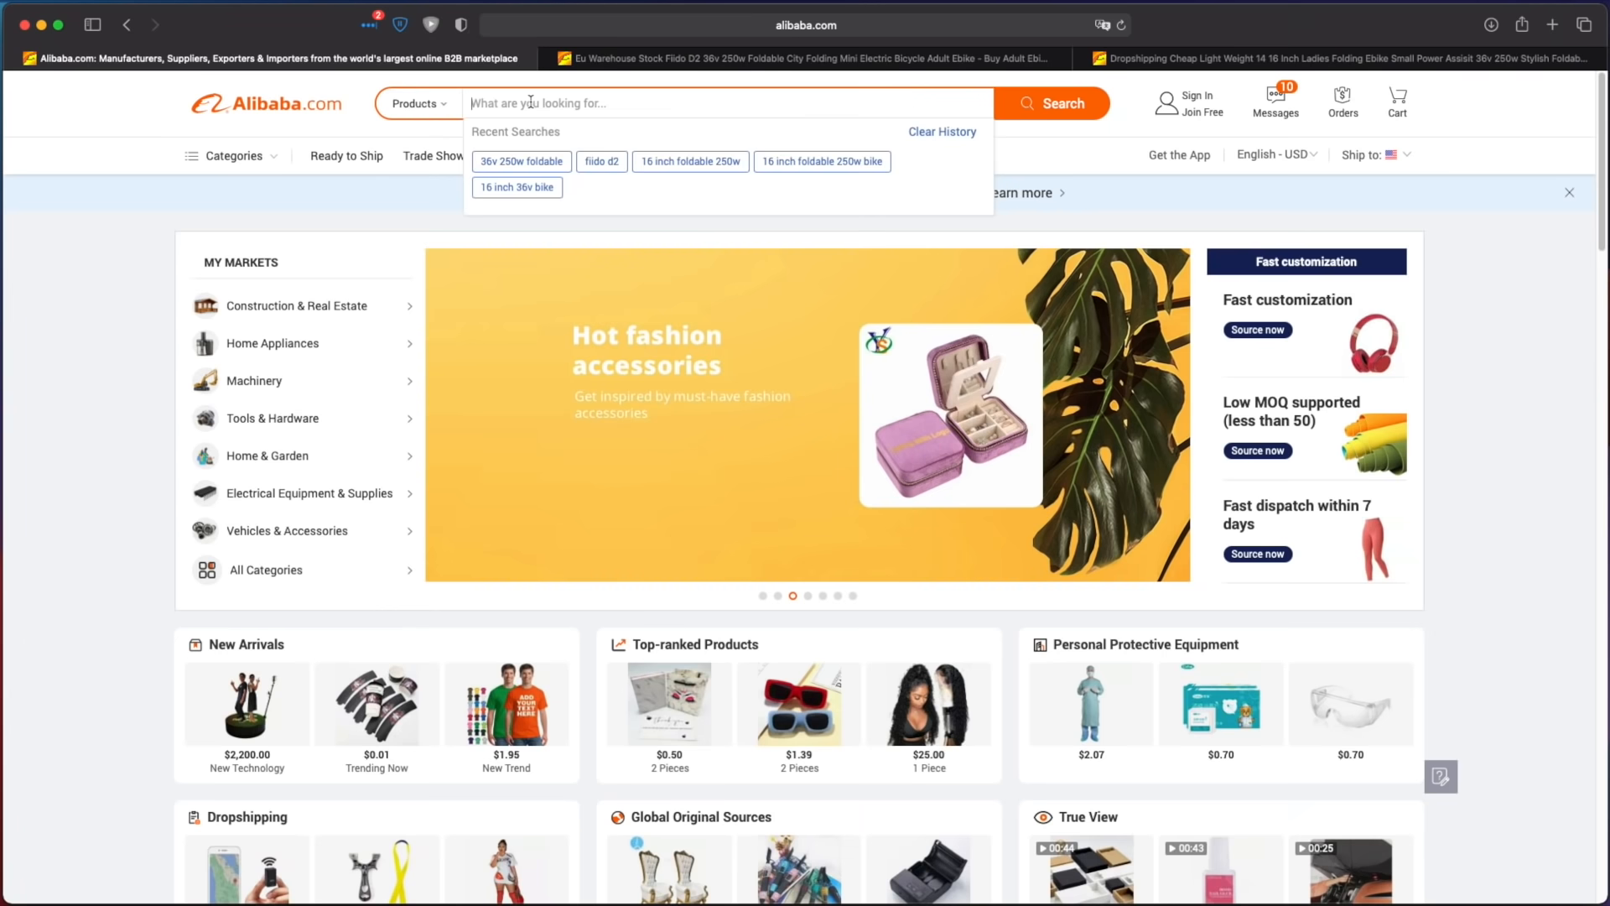
pyautogui.write('fiido d1')
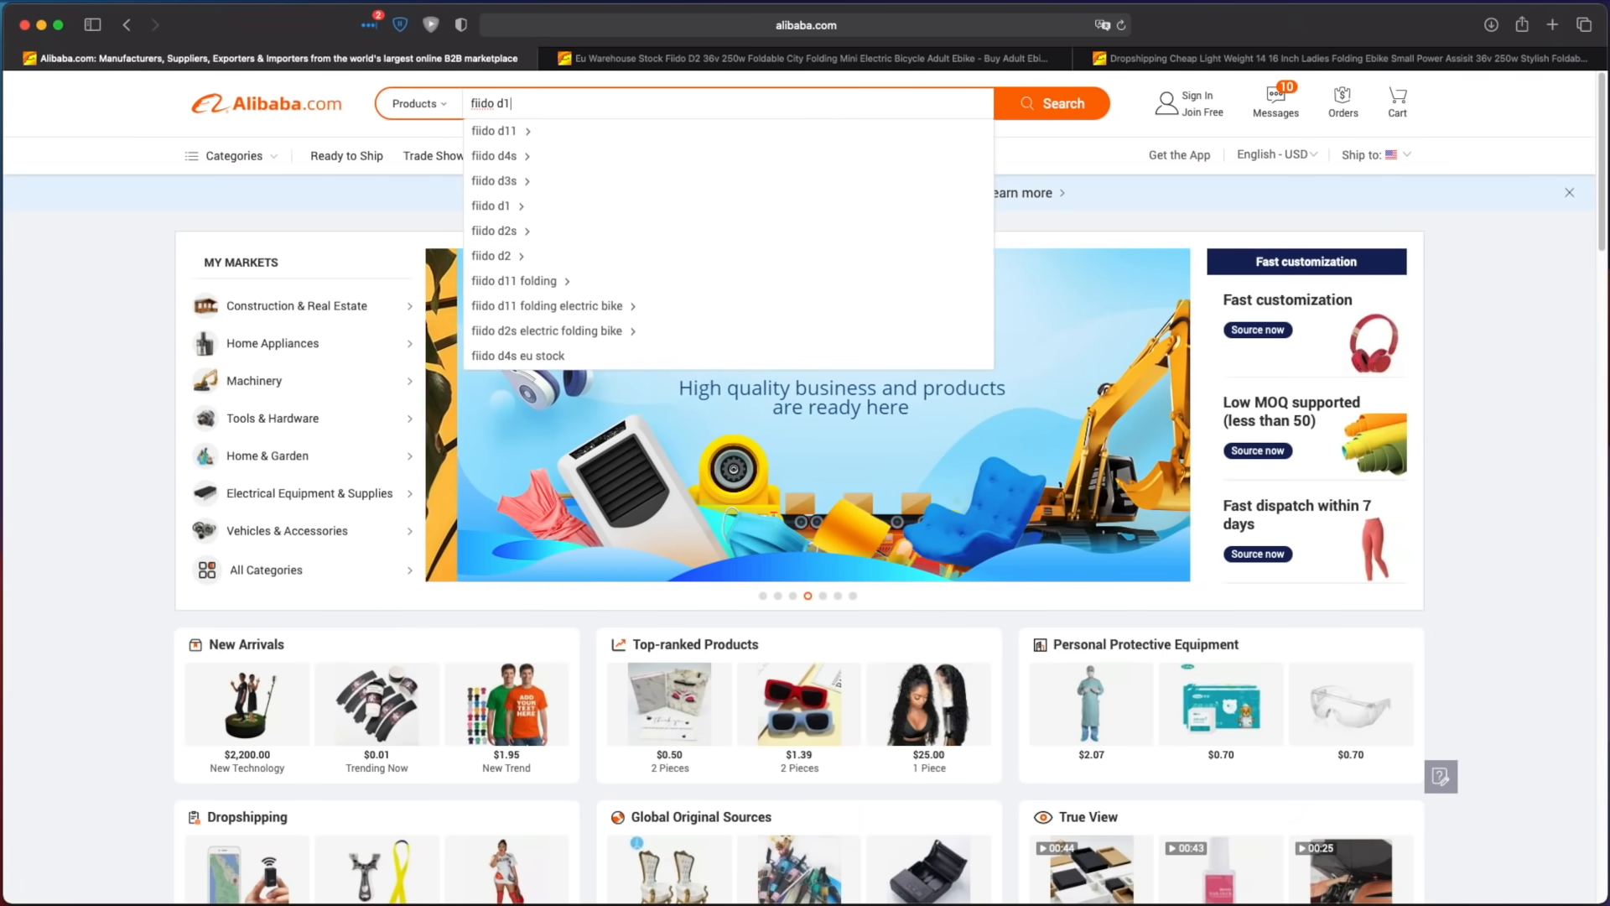
pyautogui.click(491, 131)
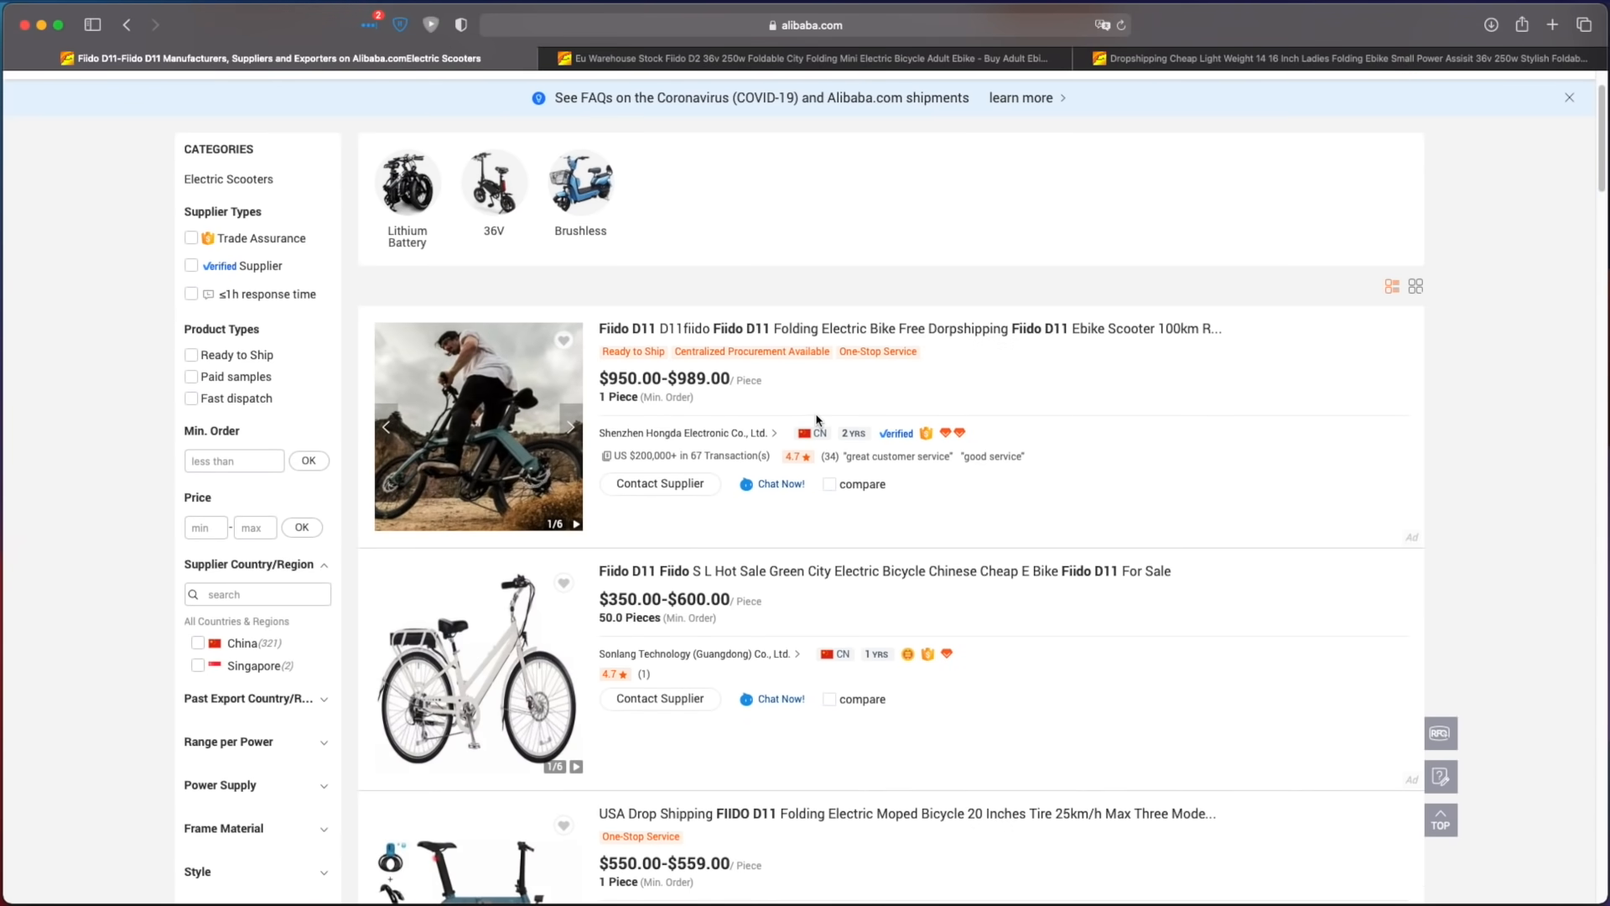
# Step: Open the top Fiido D11 listing's product page, then close it to return to results
pyautogui.click(812, 331)
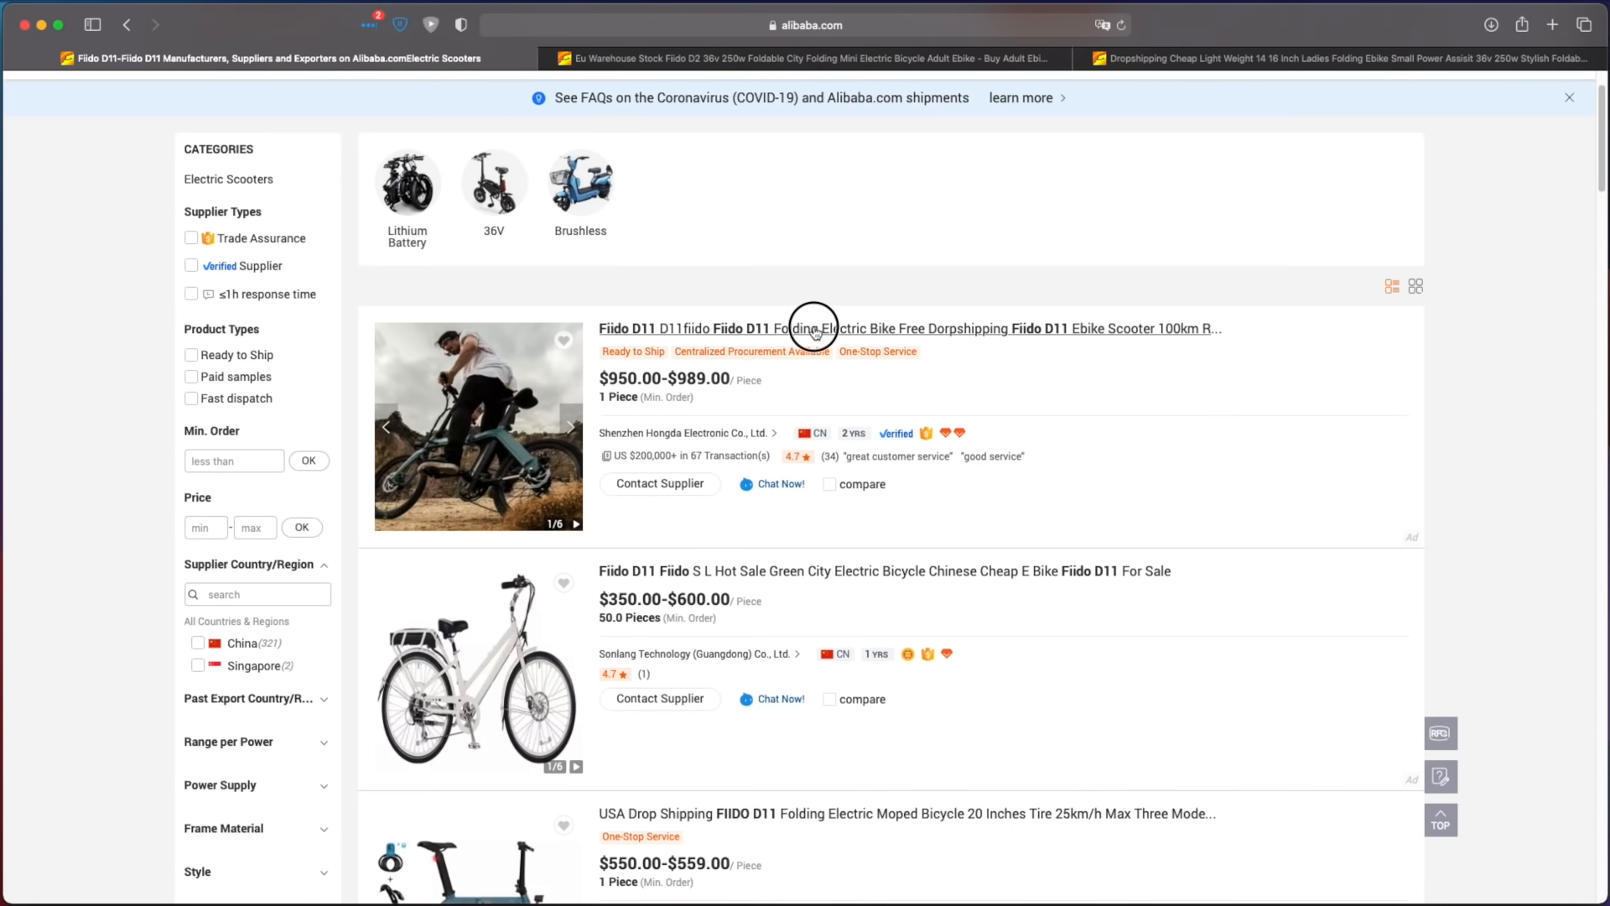
pyautogui.click(815, 329)
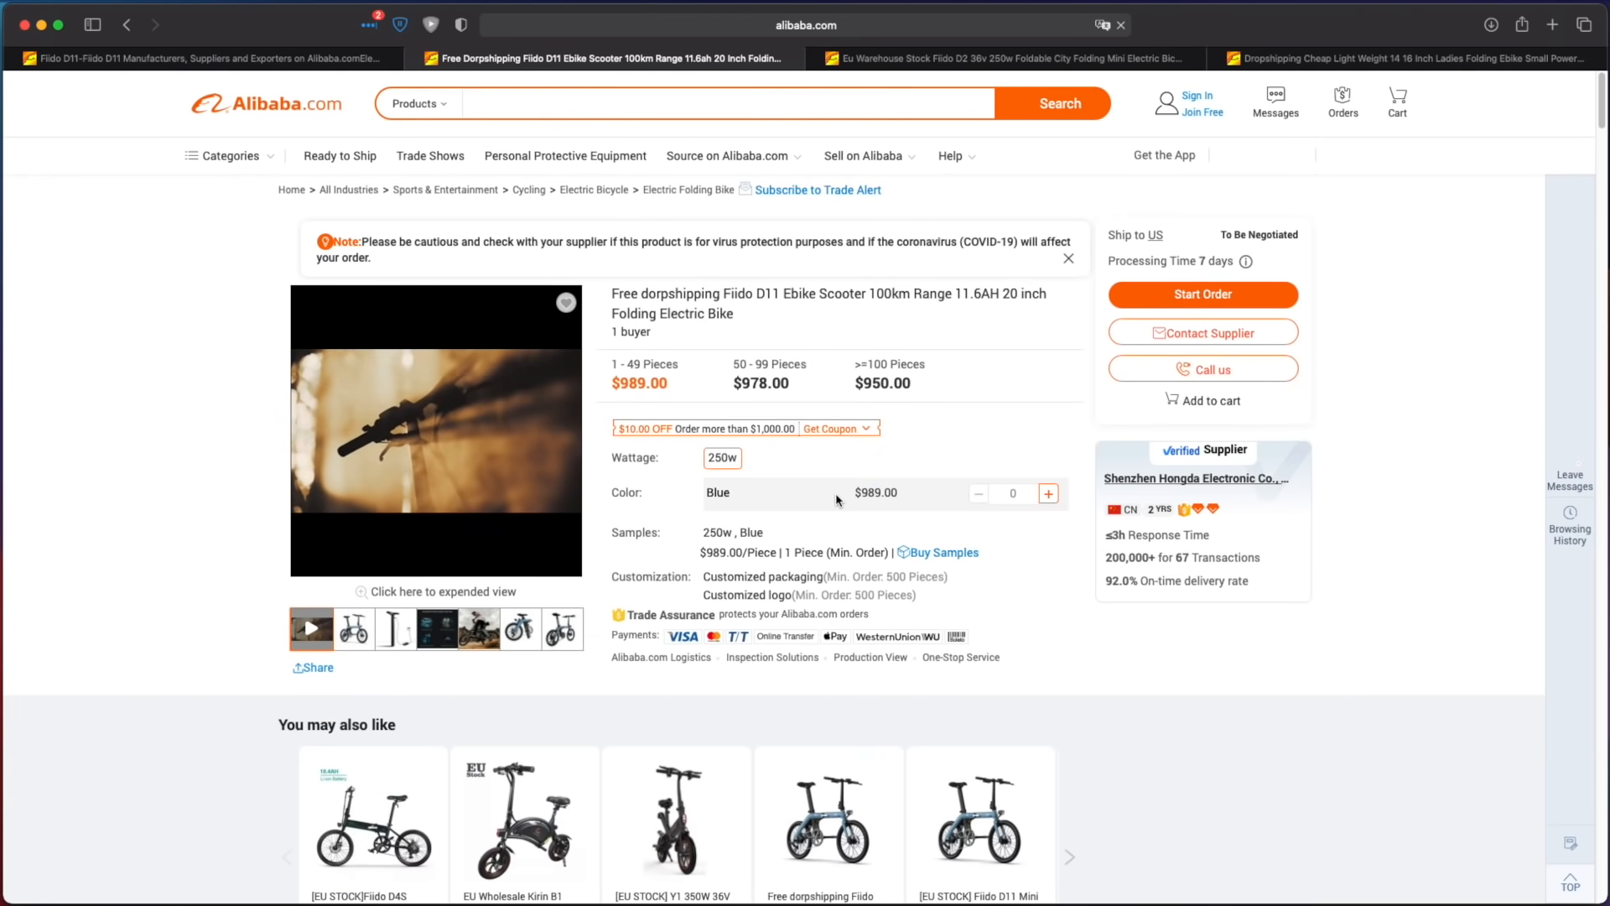
pyautogui.click(1048, 493)
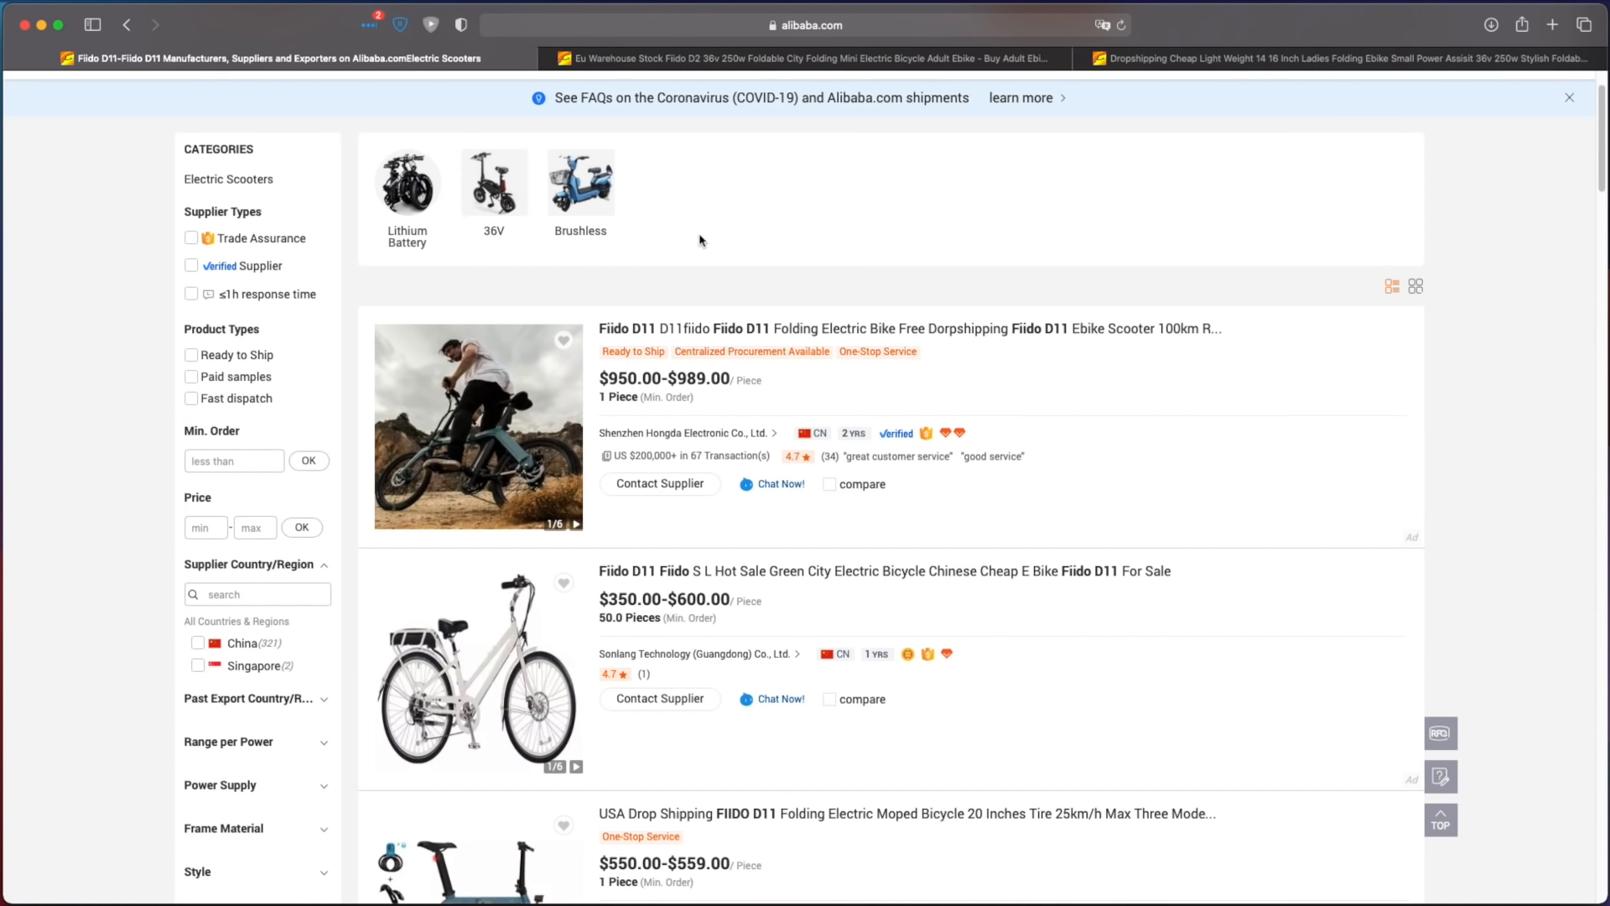
pyautogui.moveTo(776, 221)
pyautogui.write('f')
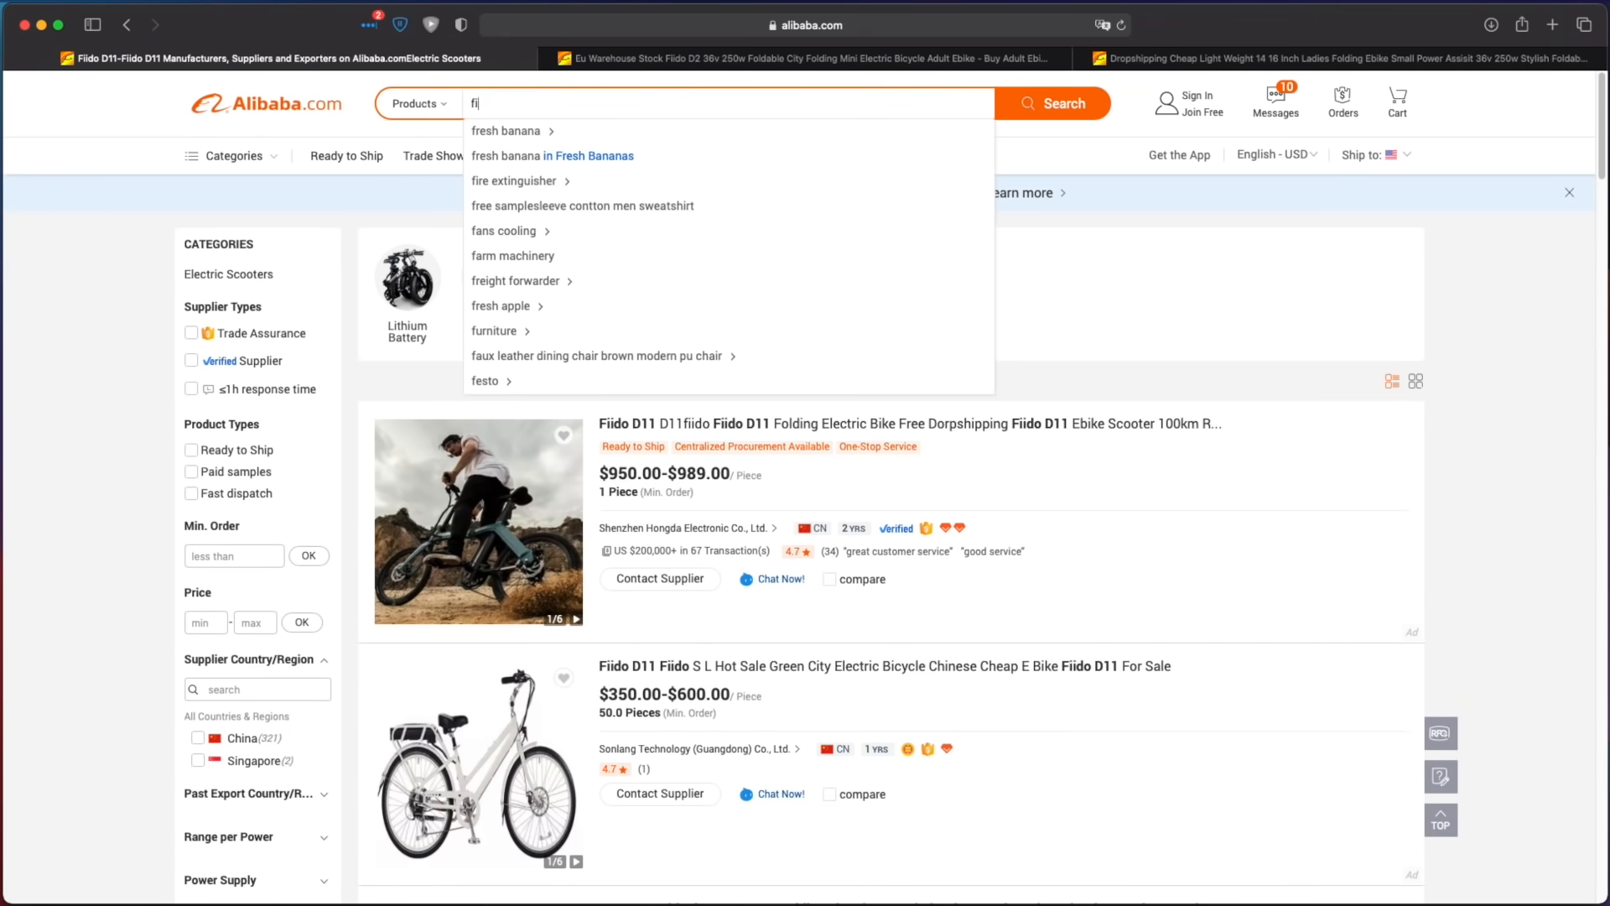
# Step: Search 'fiido d2' and scroll through the Fiido D2 listings priced $545–$569
pyautogui.write('iido d2')
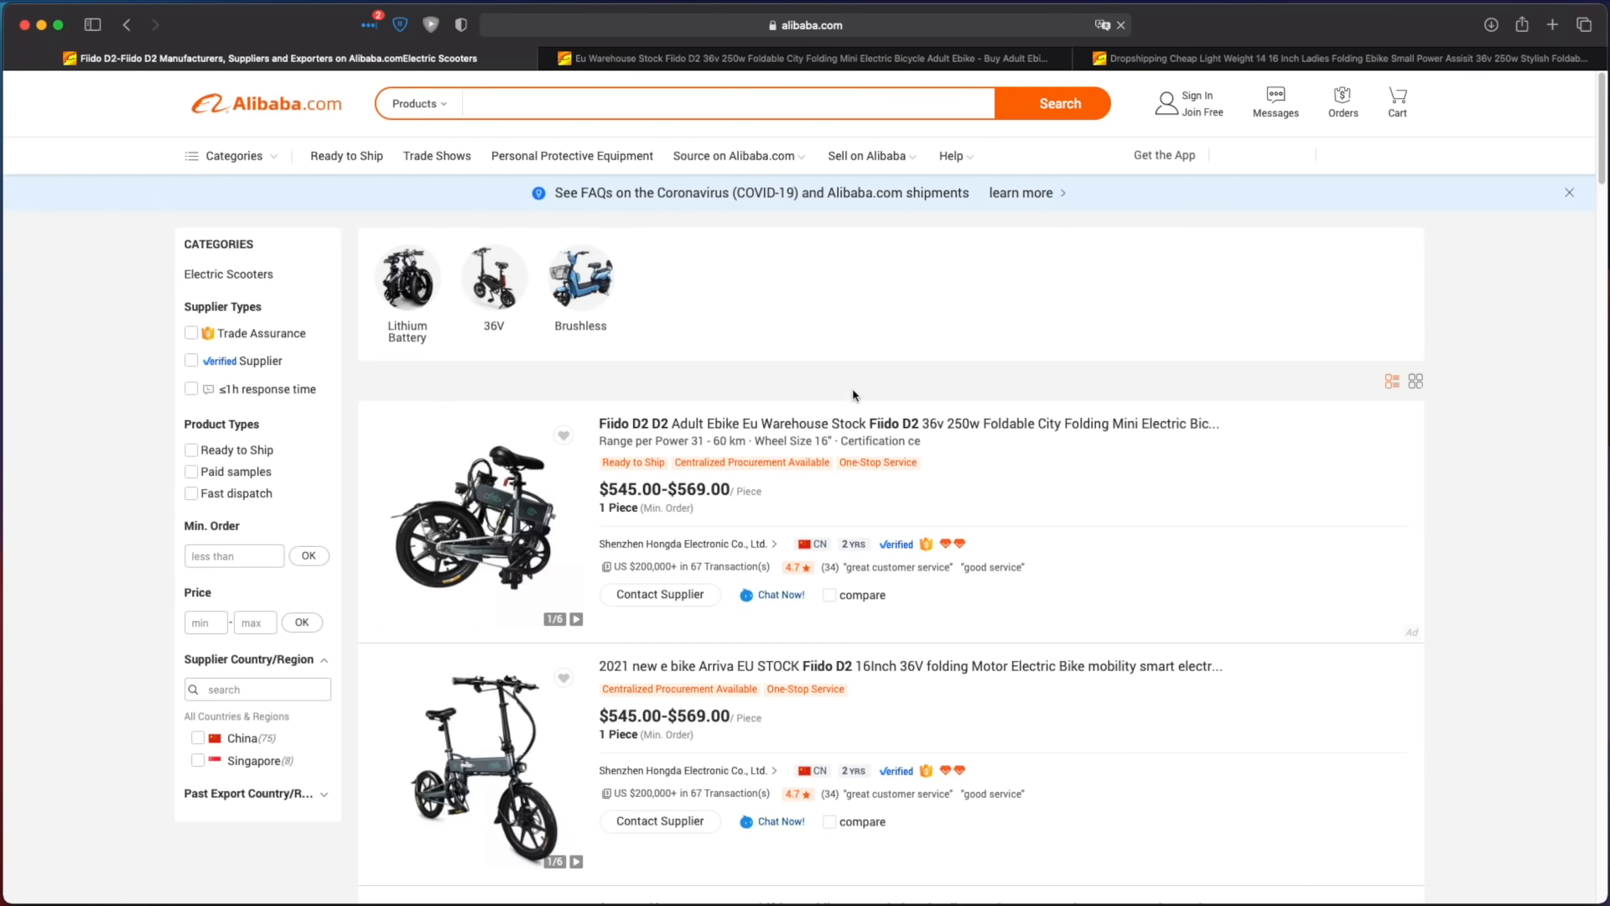
pyautogui.scroll(-3)
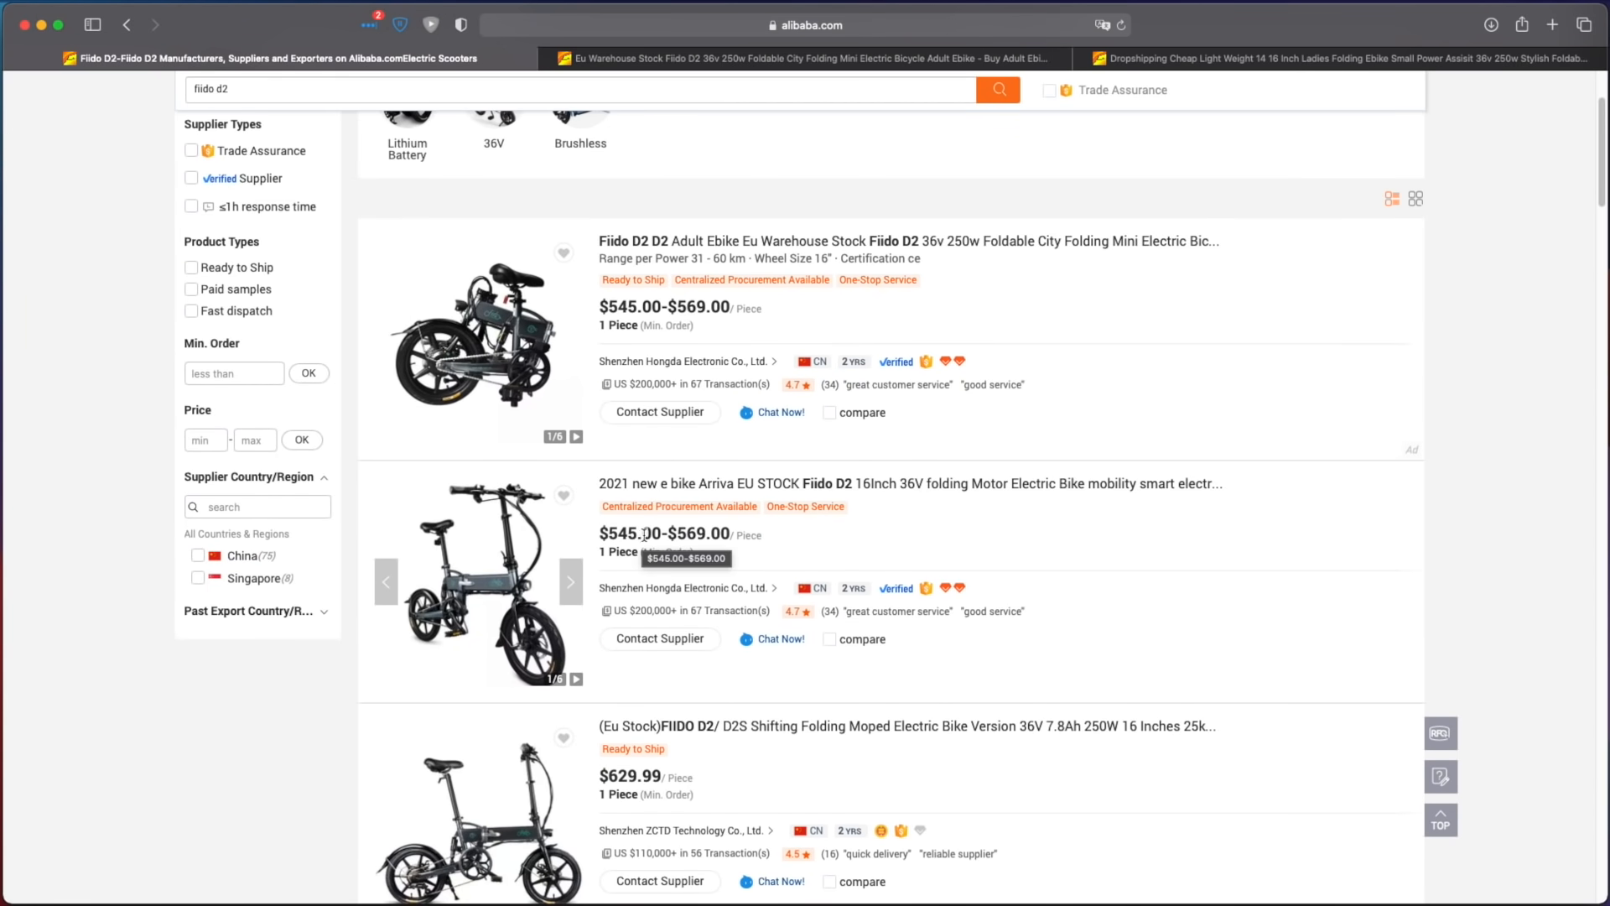
pyautogui.moveTo(1093, 379)
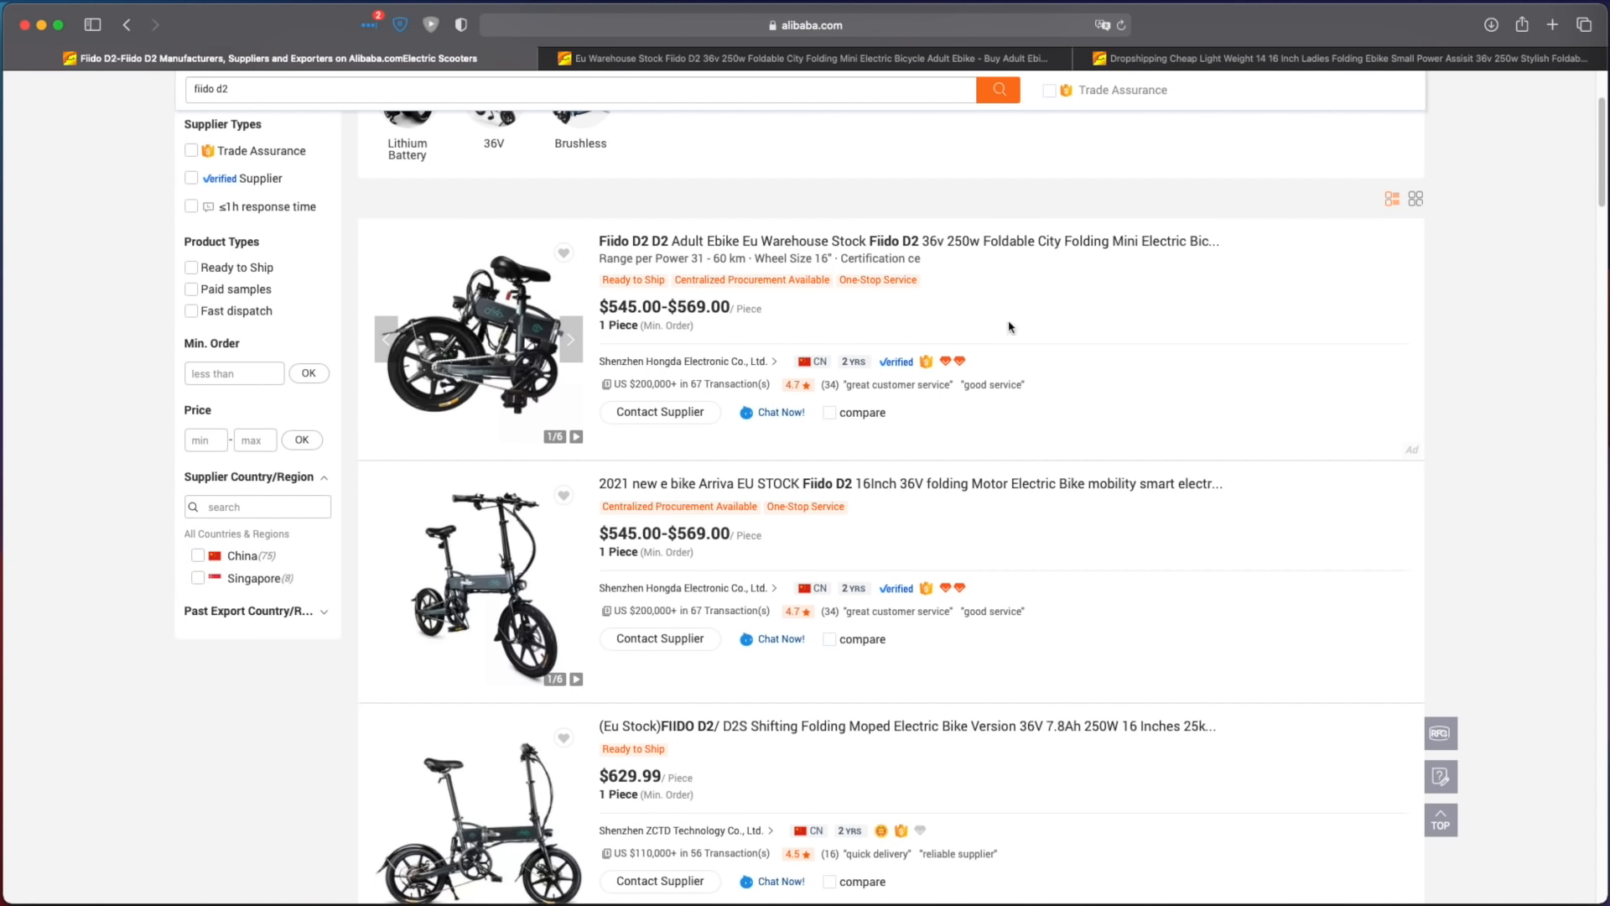
pyautogui.moveTo(769, 258)
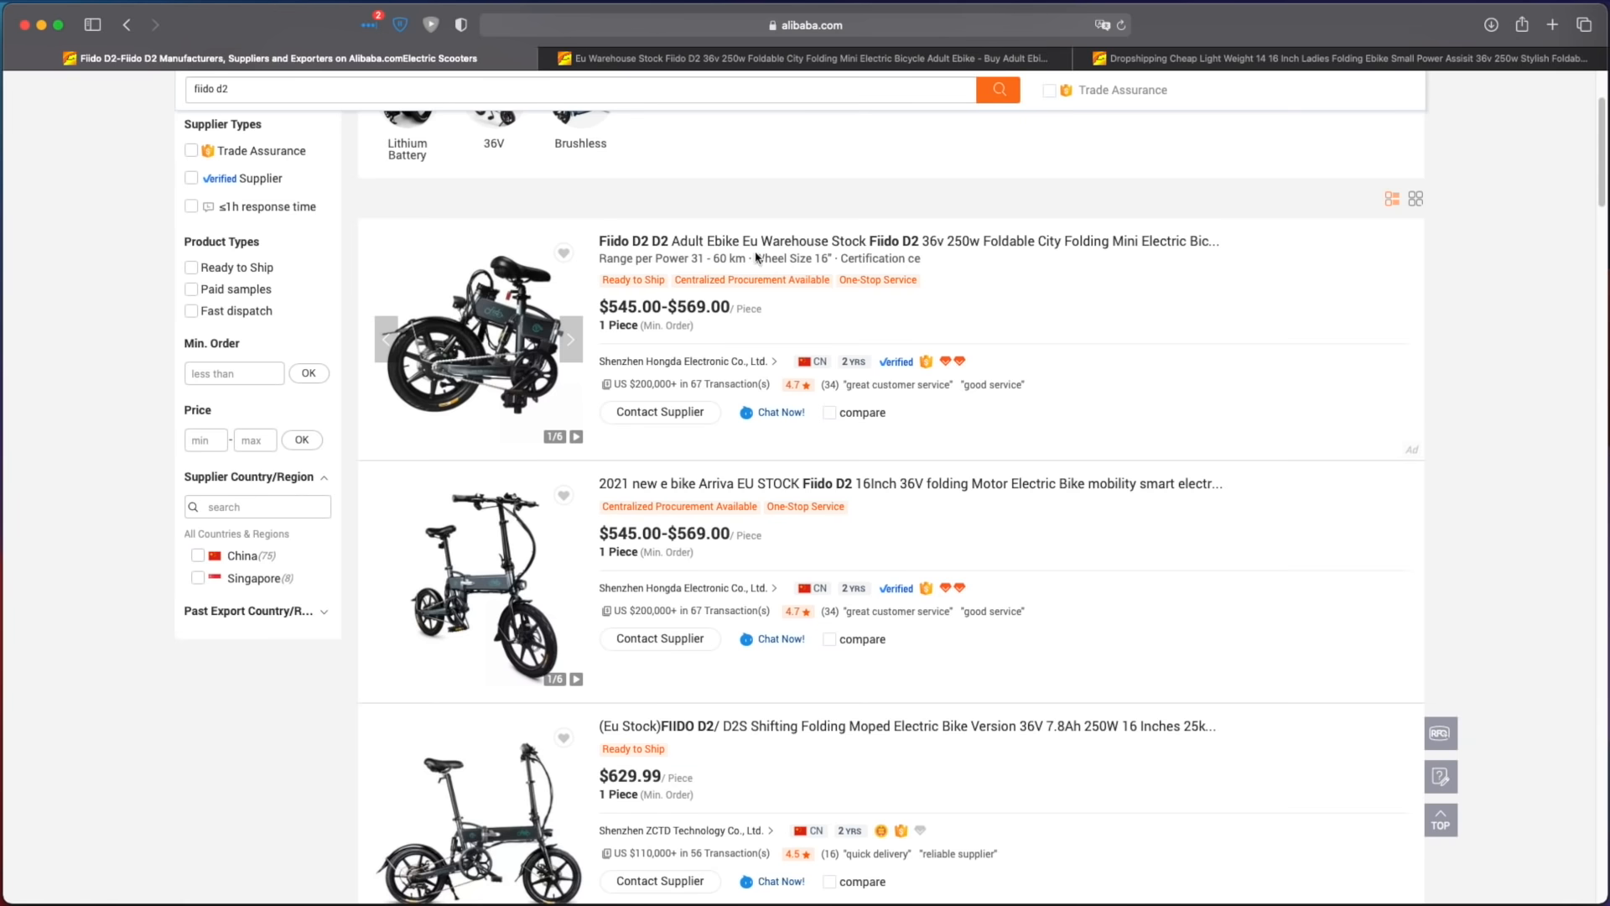
pyautogui.doubleClick(798, 258)
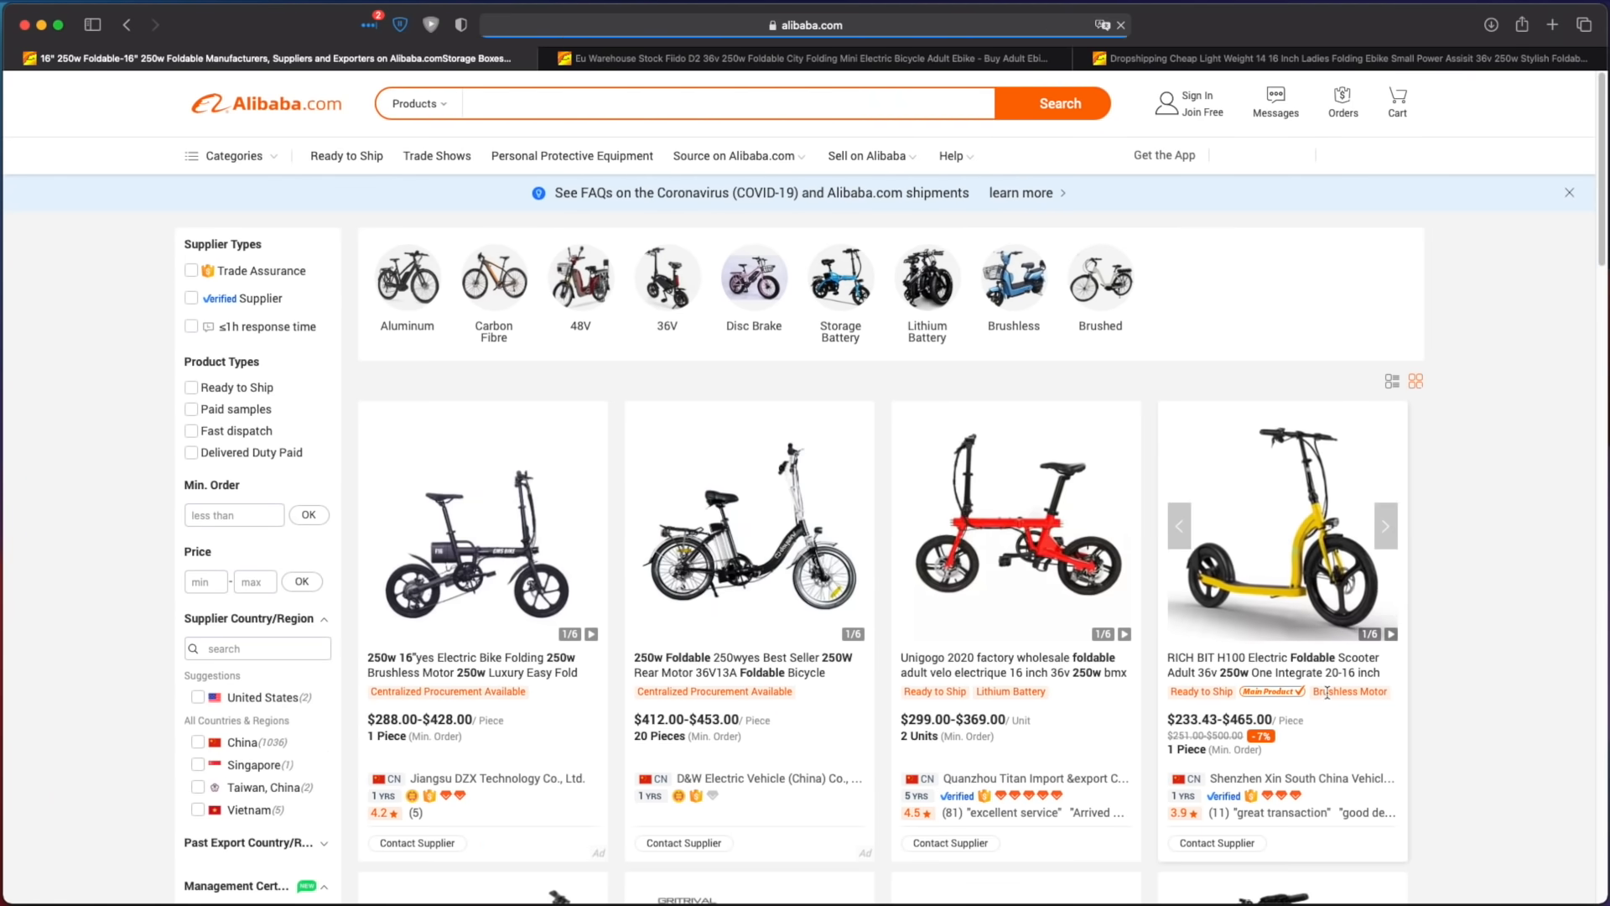
# Step: Search '16" 250w foldable' and scroll to the $298–$348 ladies folding ebike listing
pyautogui.write('16" 250w foldable')
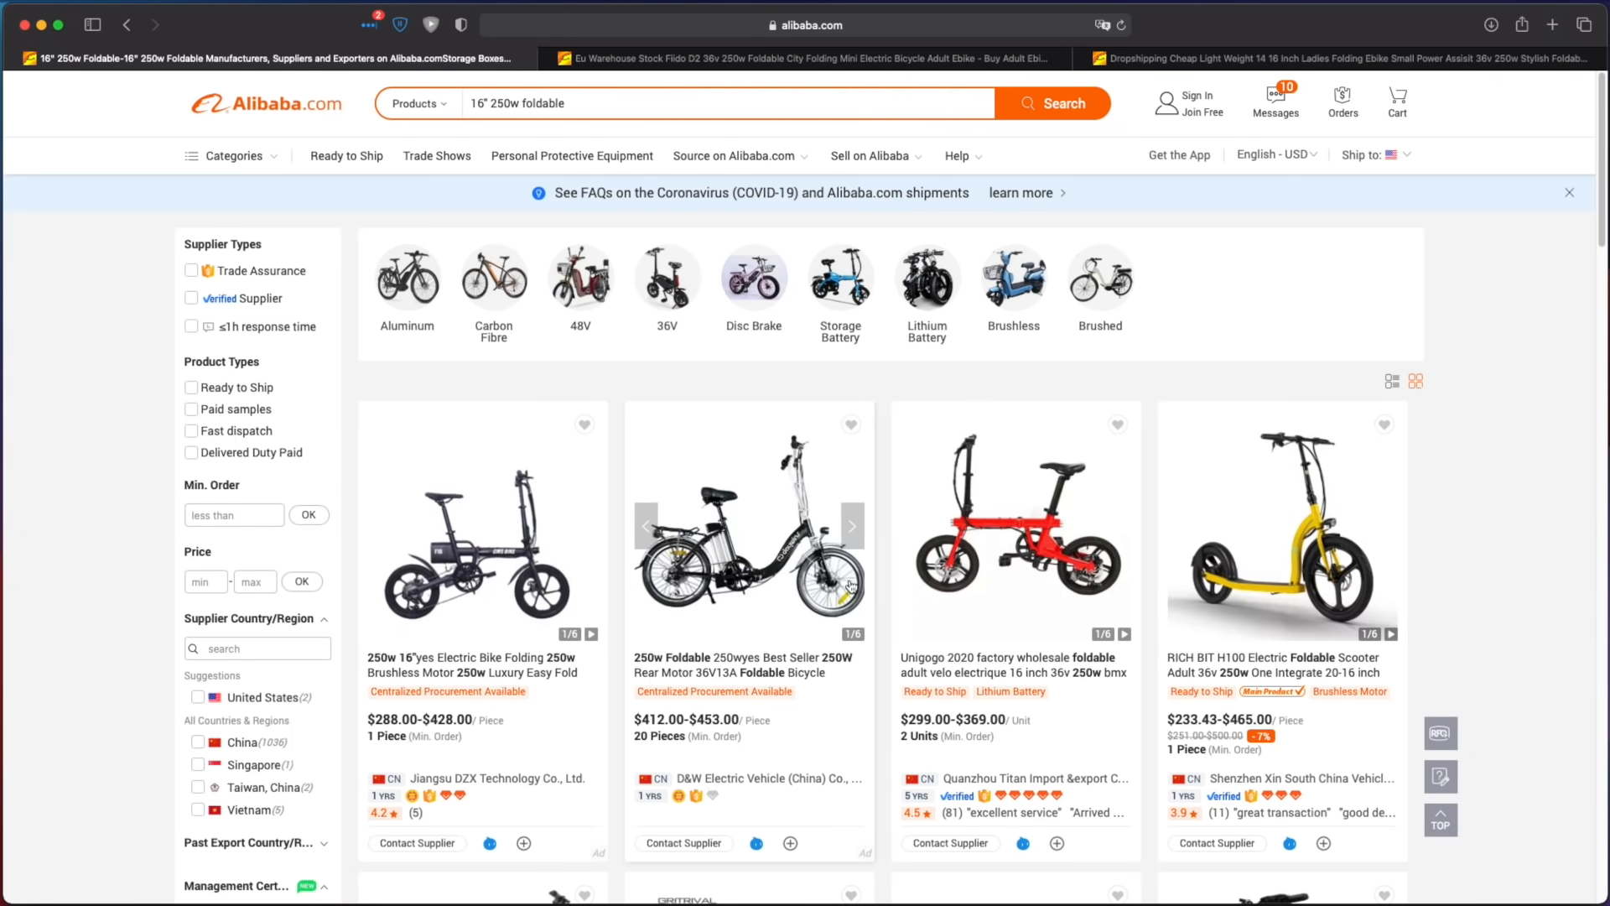
pyautogui.scroll(-3)
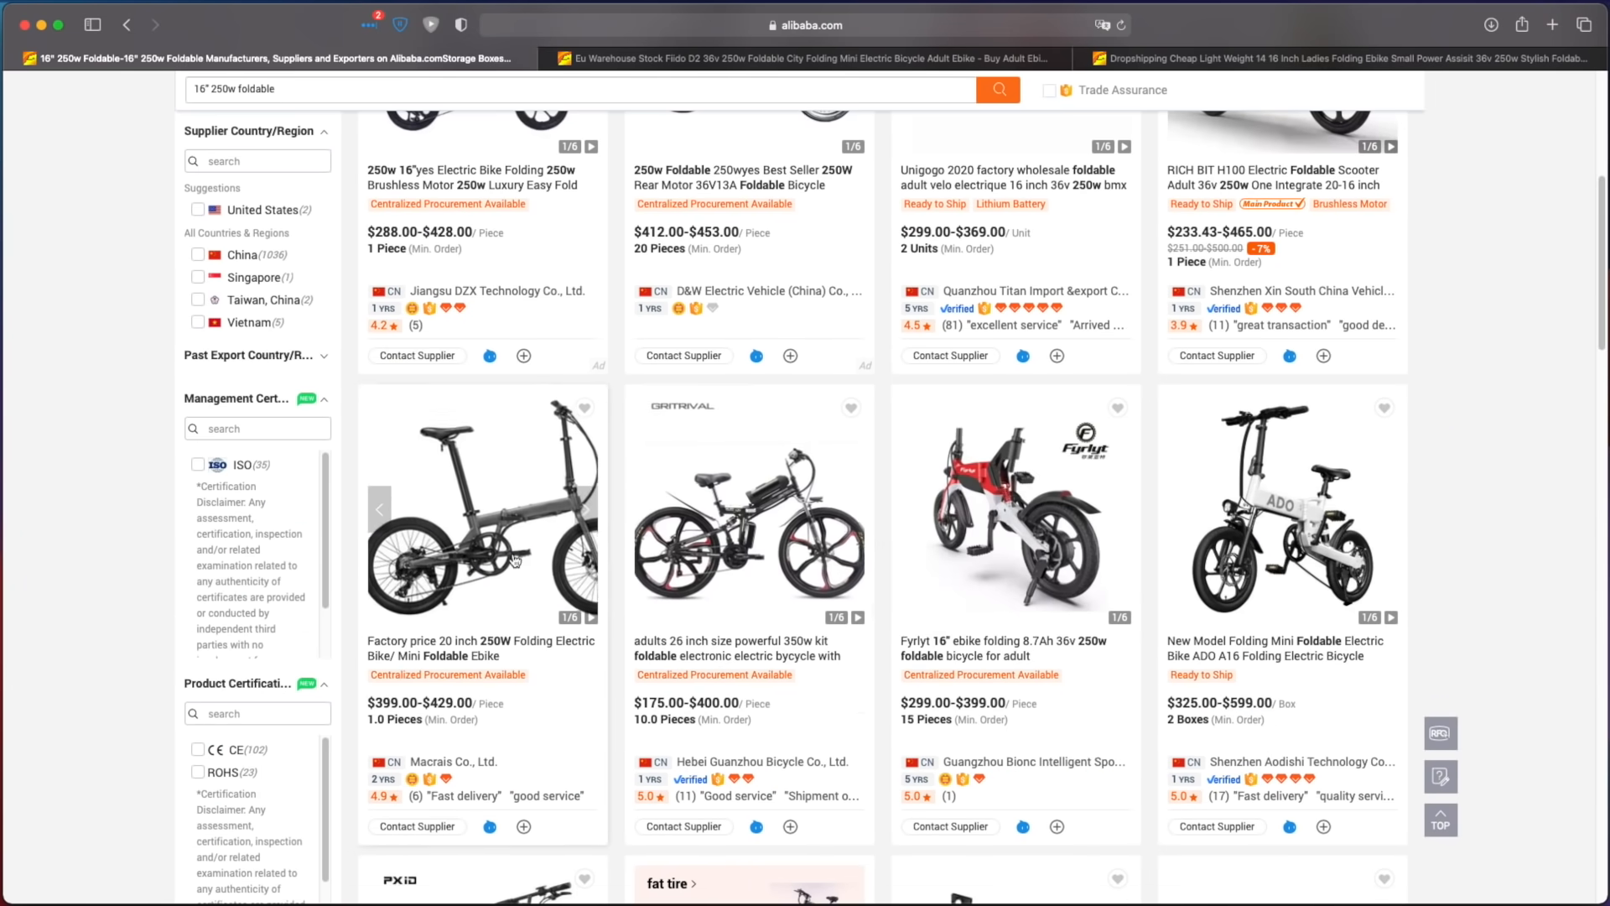
pyautogui.moveTo(1083, 662)
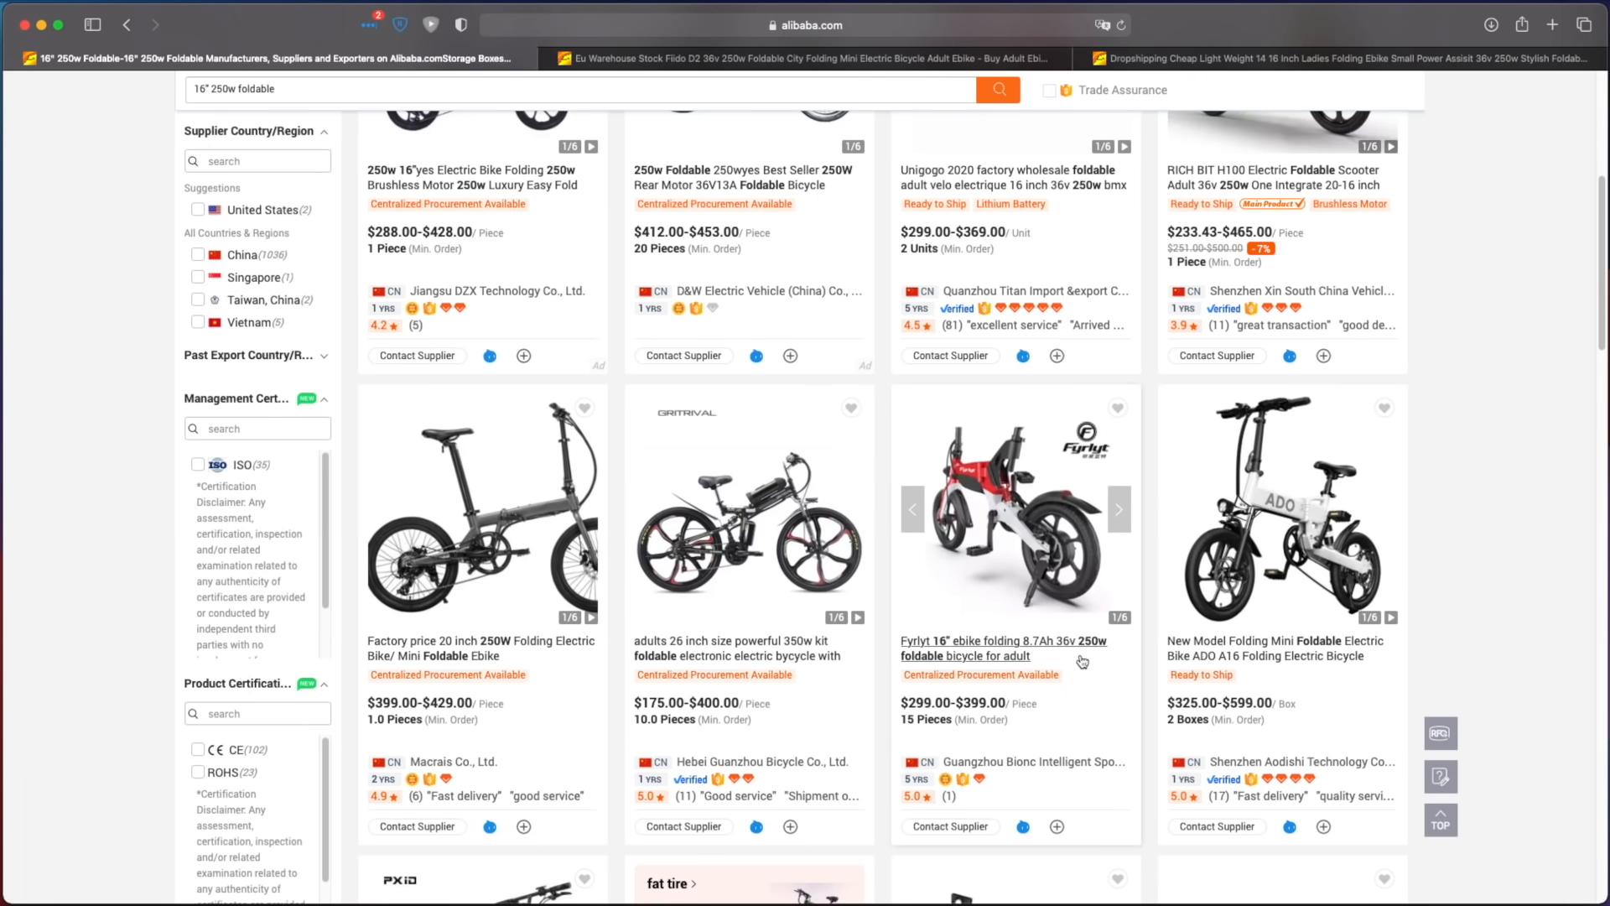
pyautogui.scroll(-3)
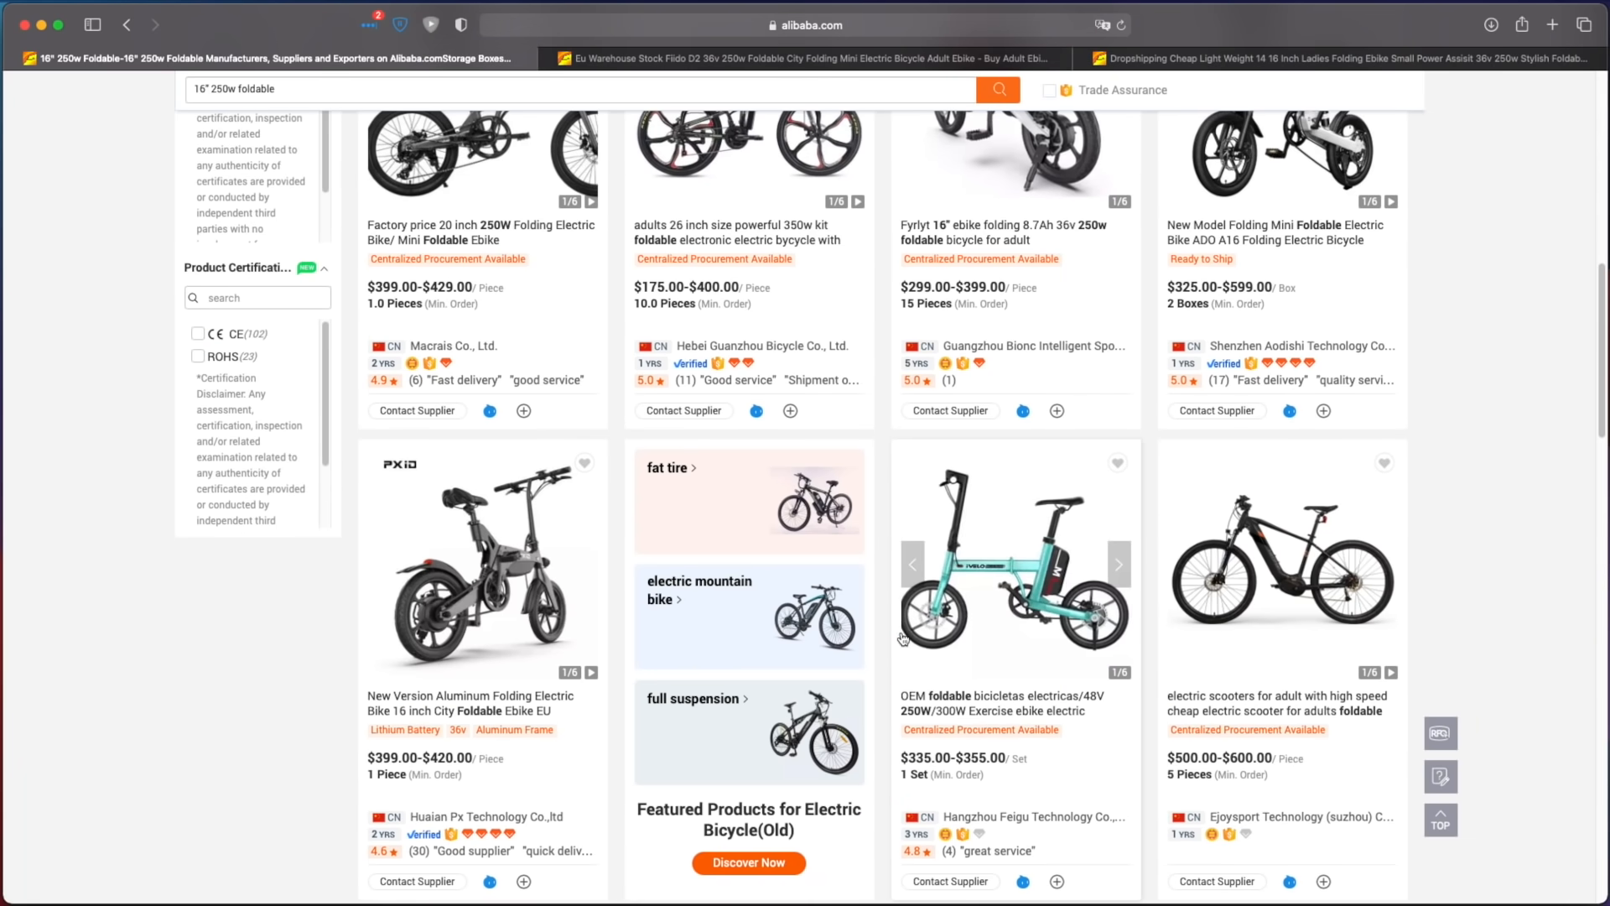
pyautogui.scroll(-3)
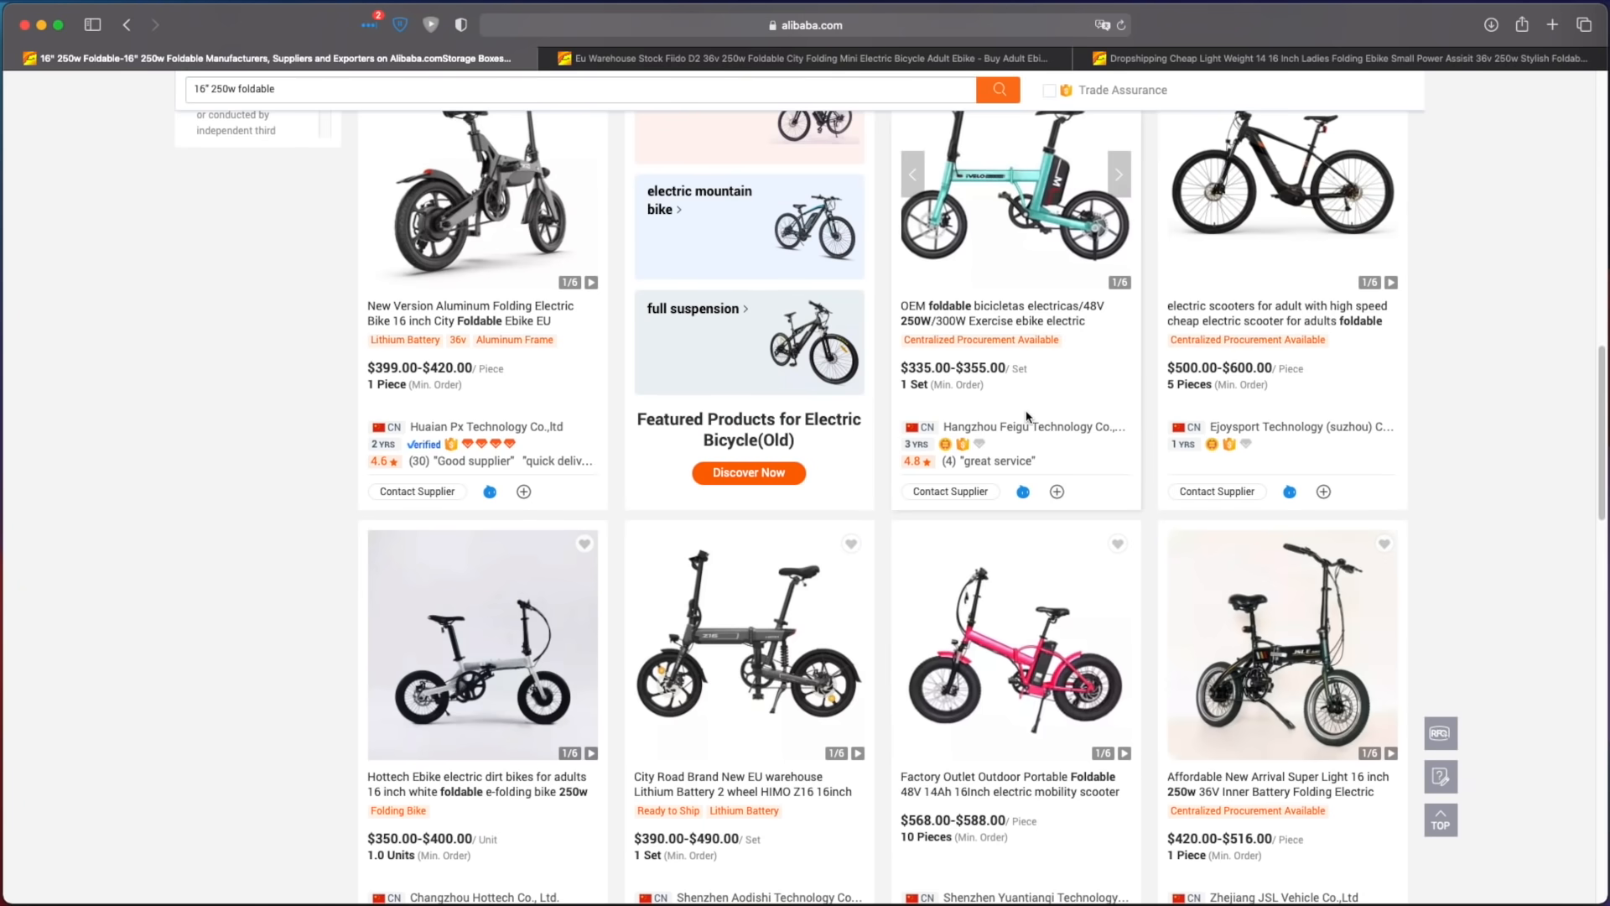
pyautogui.scroll(-3)
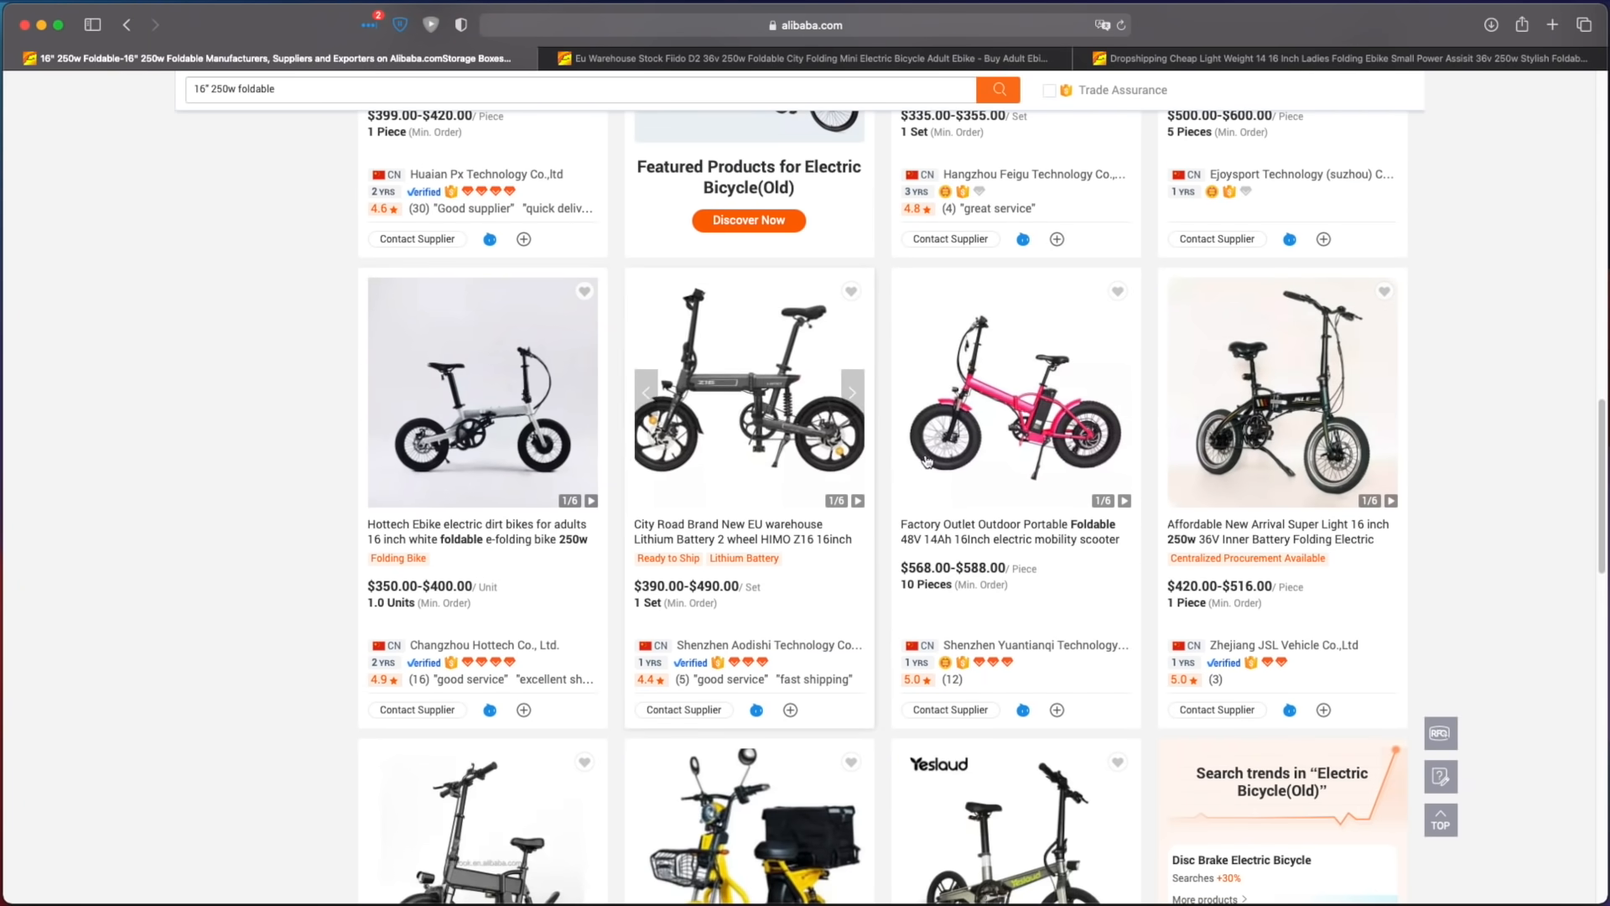
pyautogui.scroll(-3)
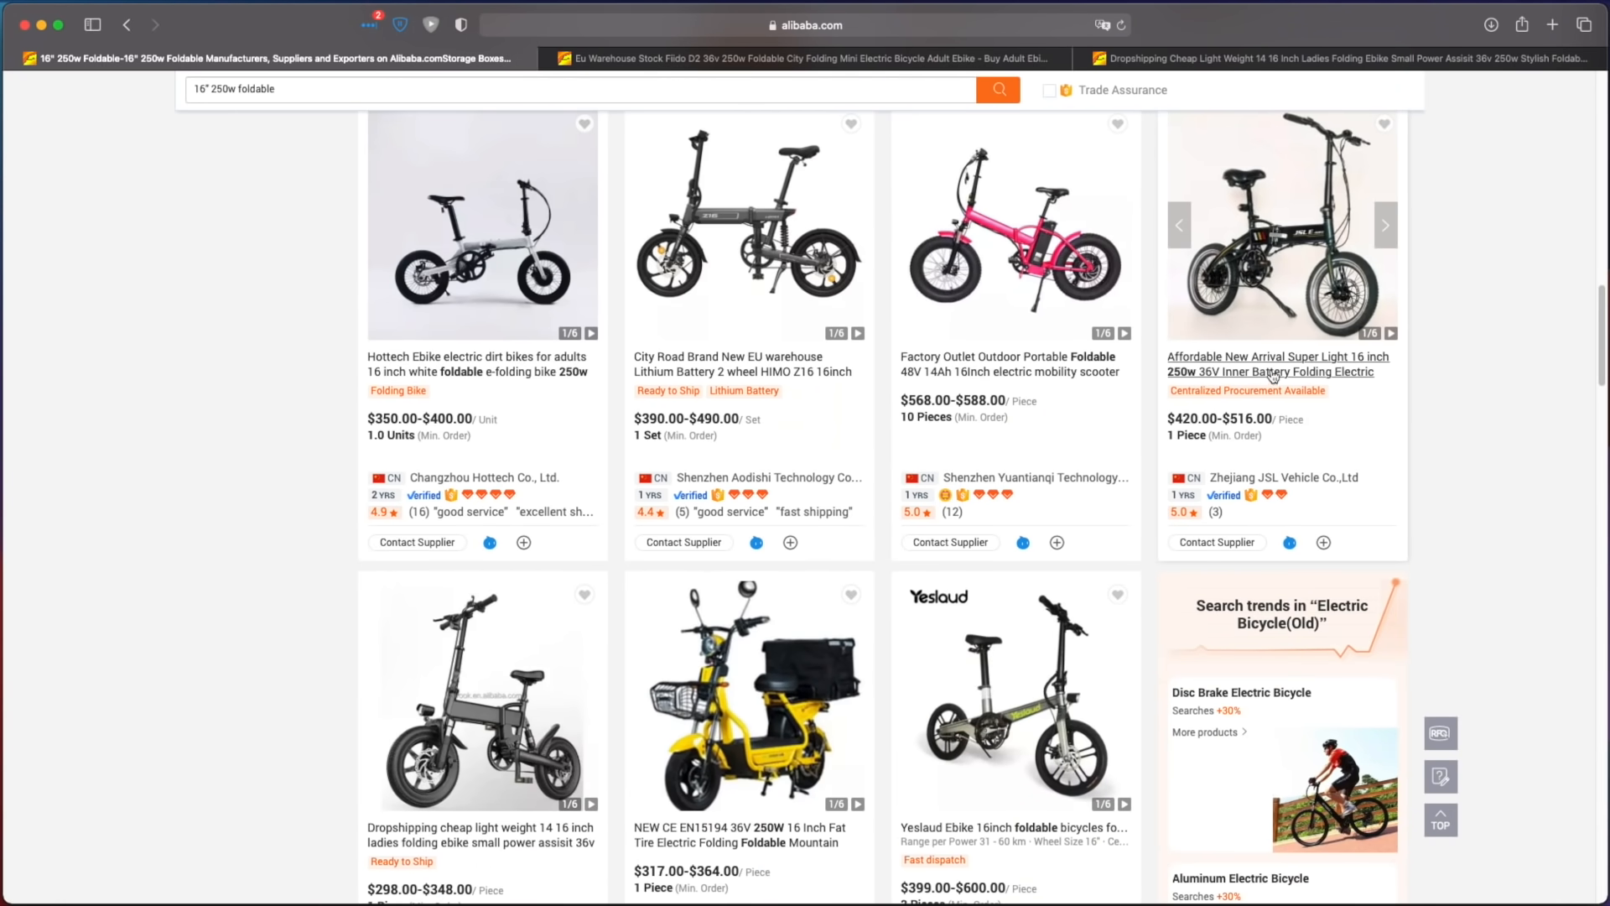
pyautogui.scroll(-3)
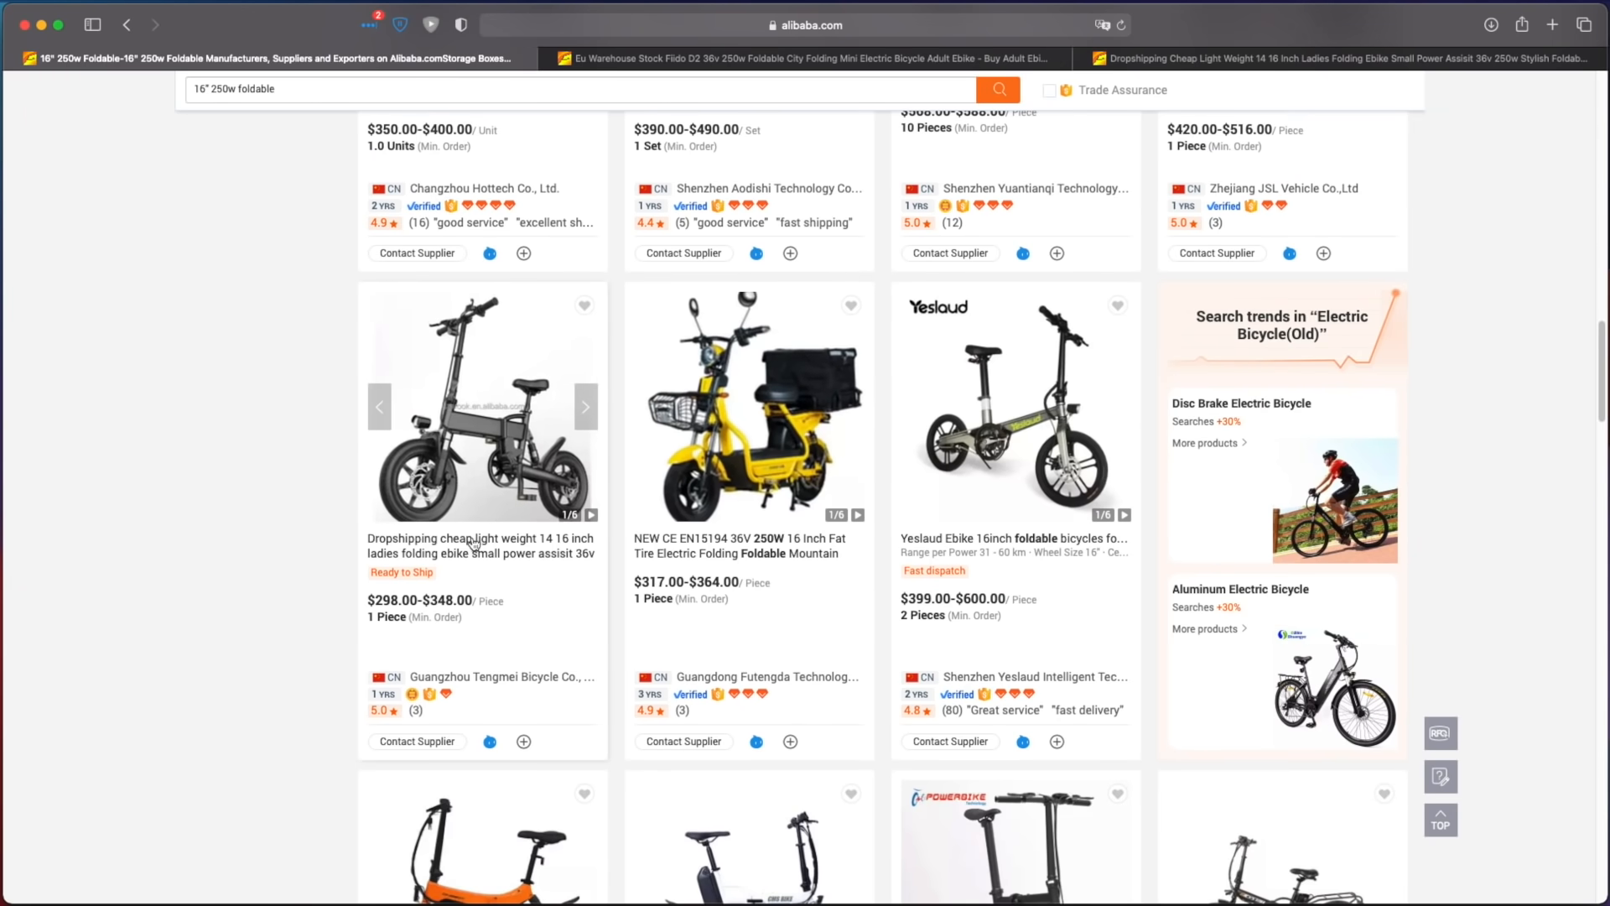
pyautogui.moveTo(481, 545)
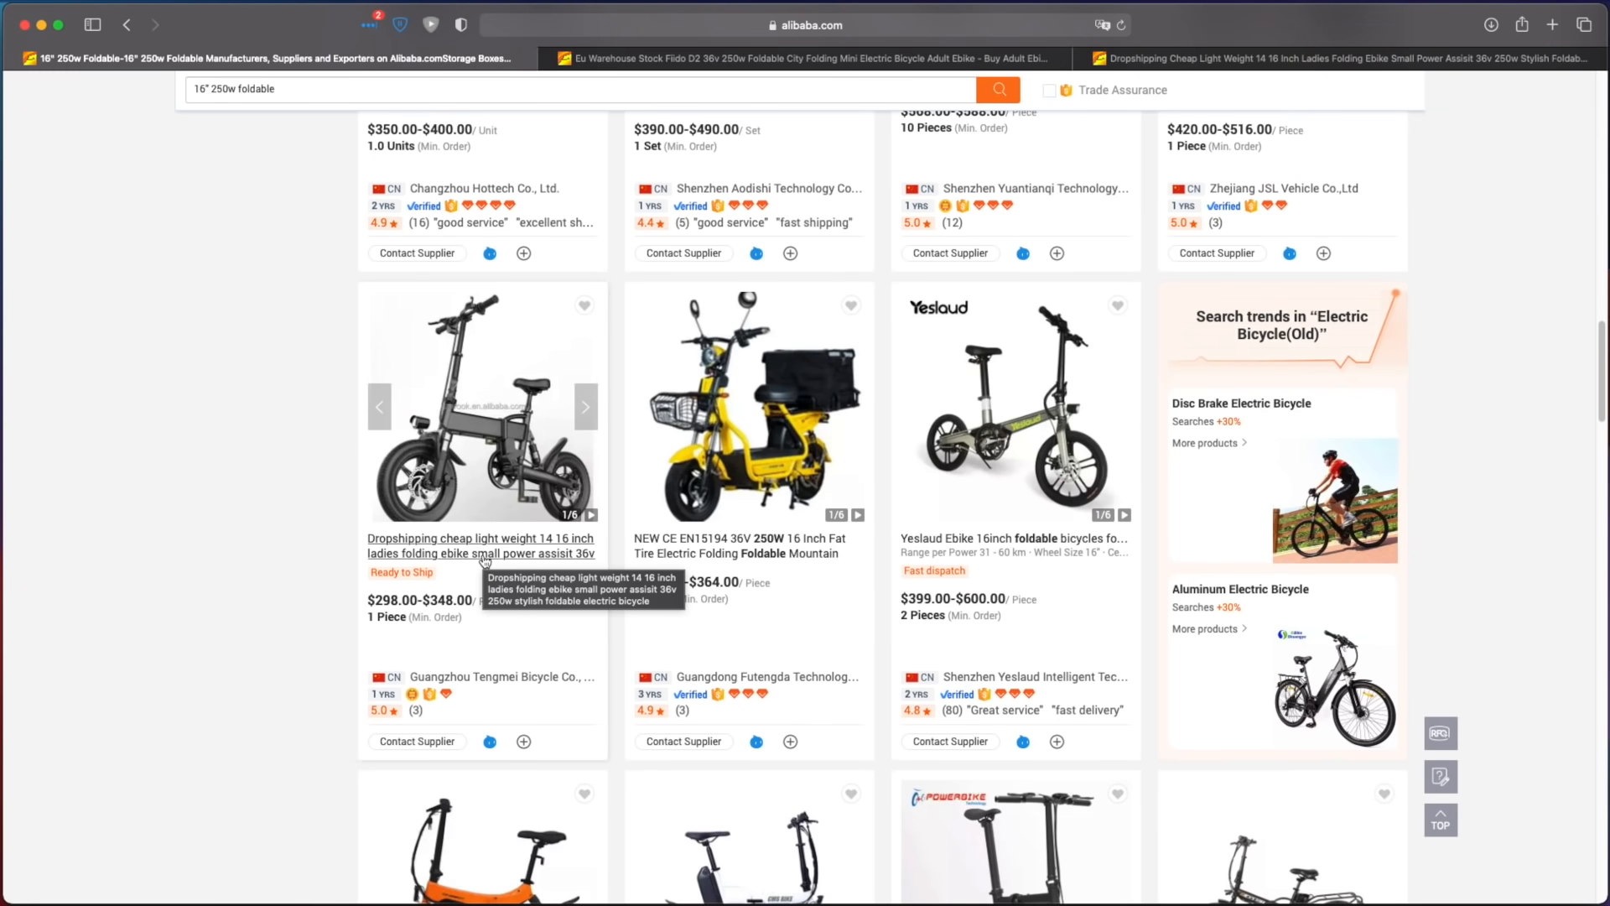
pyautogui.scroll(-3)
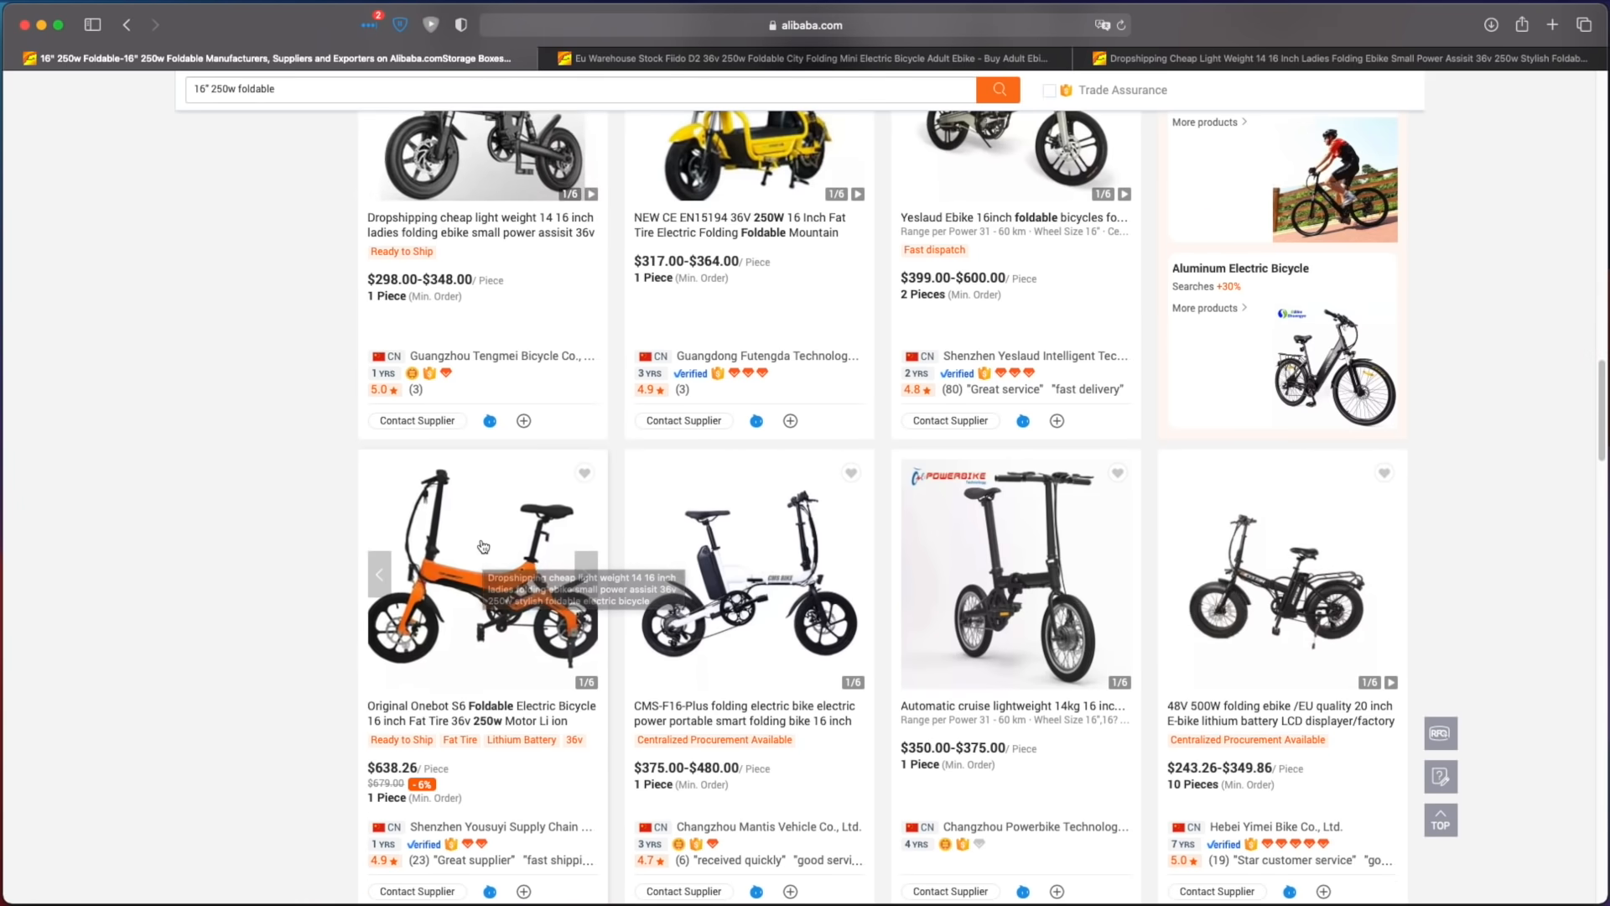
pyautogui.scroll(-3)
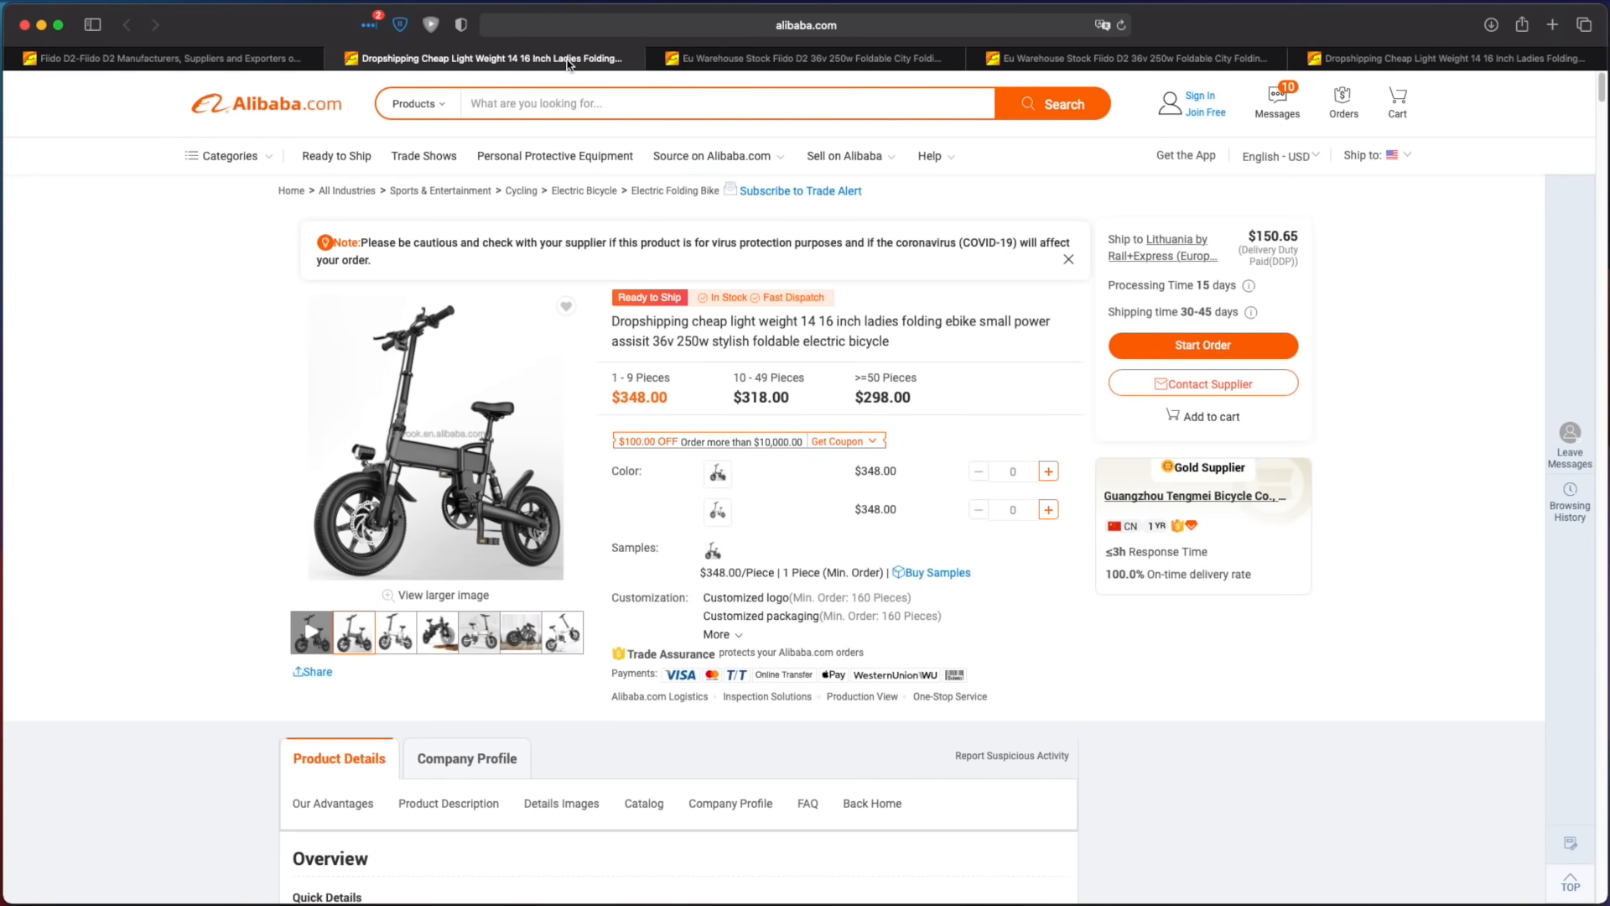
# Step: Switch between the Fiido D2 tabs and generic ebike tabs, ending on the FD16-R2 listing
pyautogui.click(803, 59)
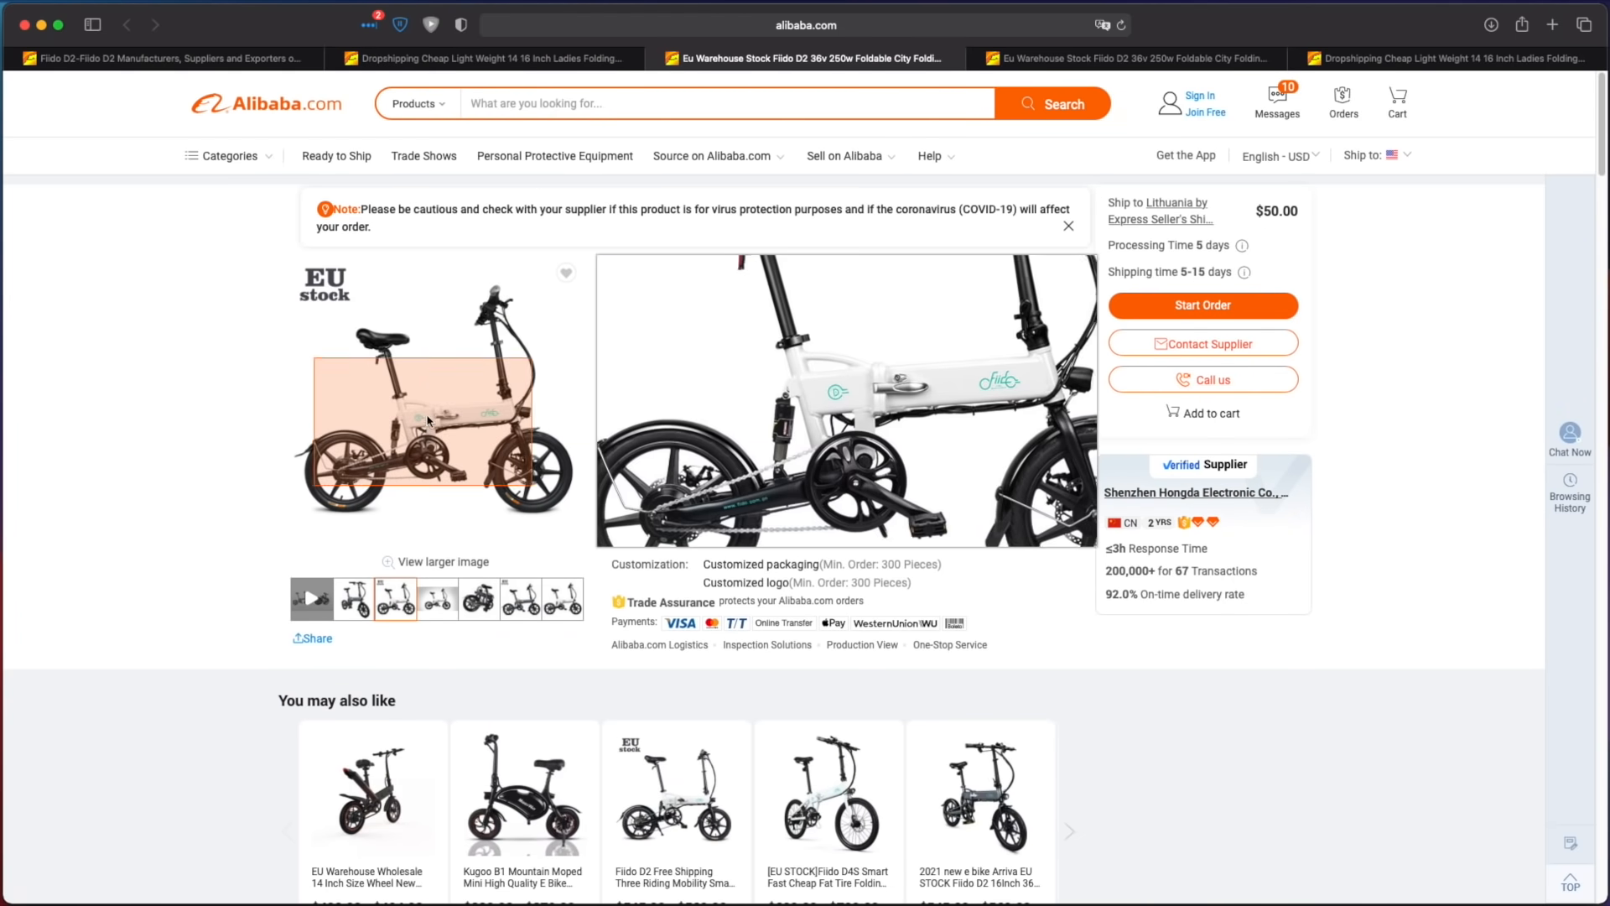
pyautogui.moveTo(486, 56)
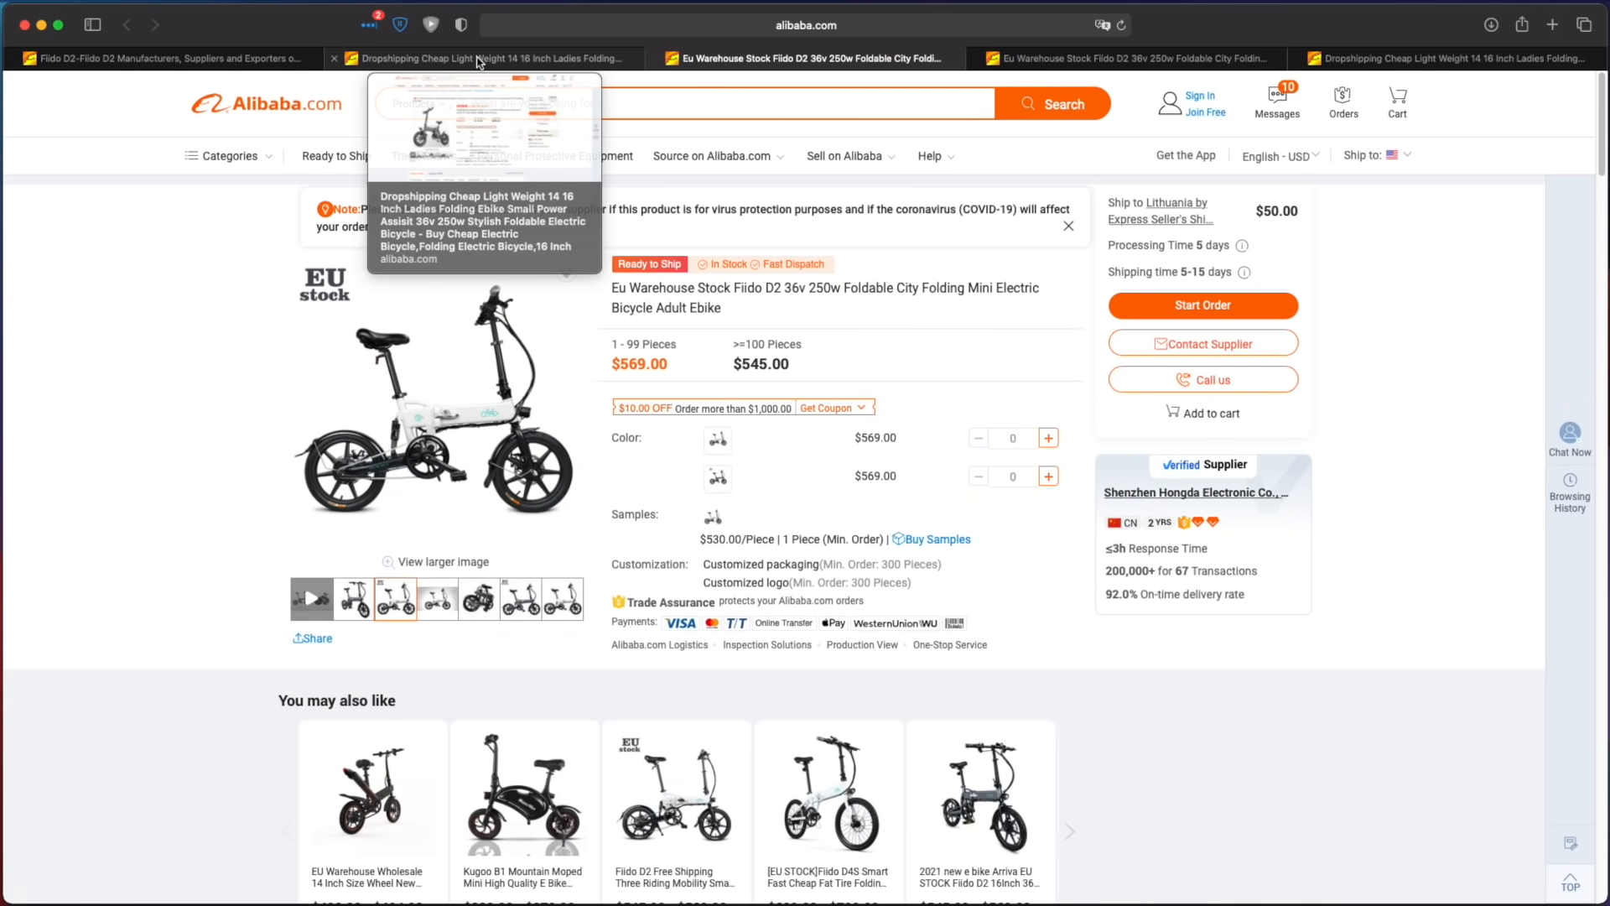
pyautogui.click(483, 58)
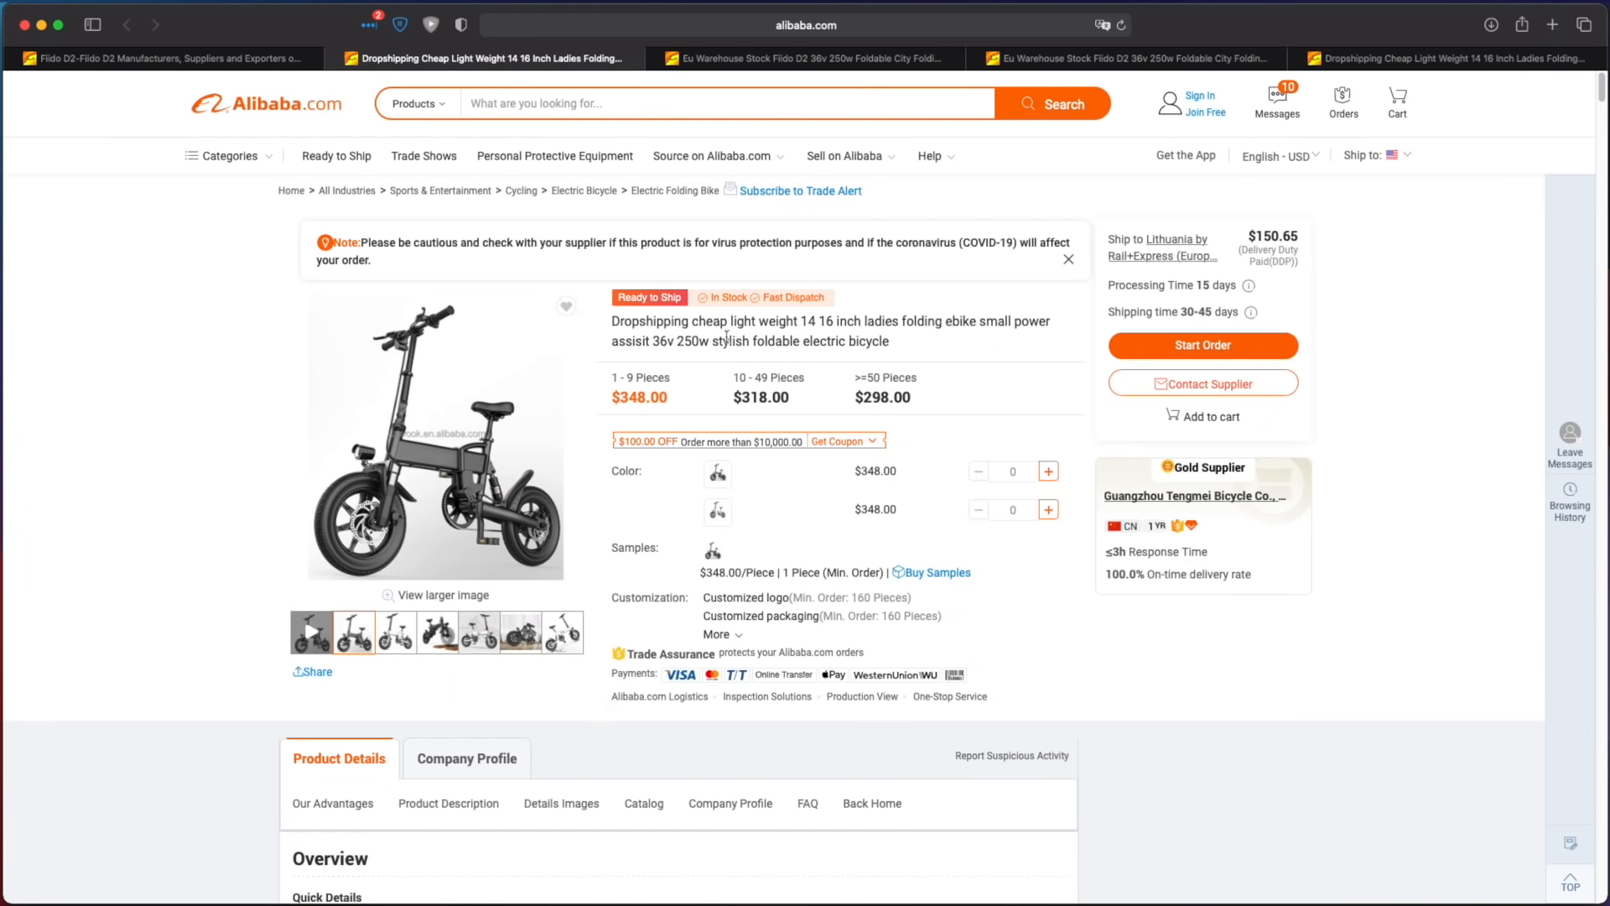
pyautogui.moveTo(794, 318)
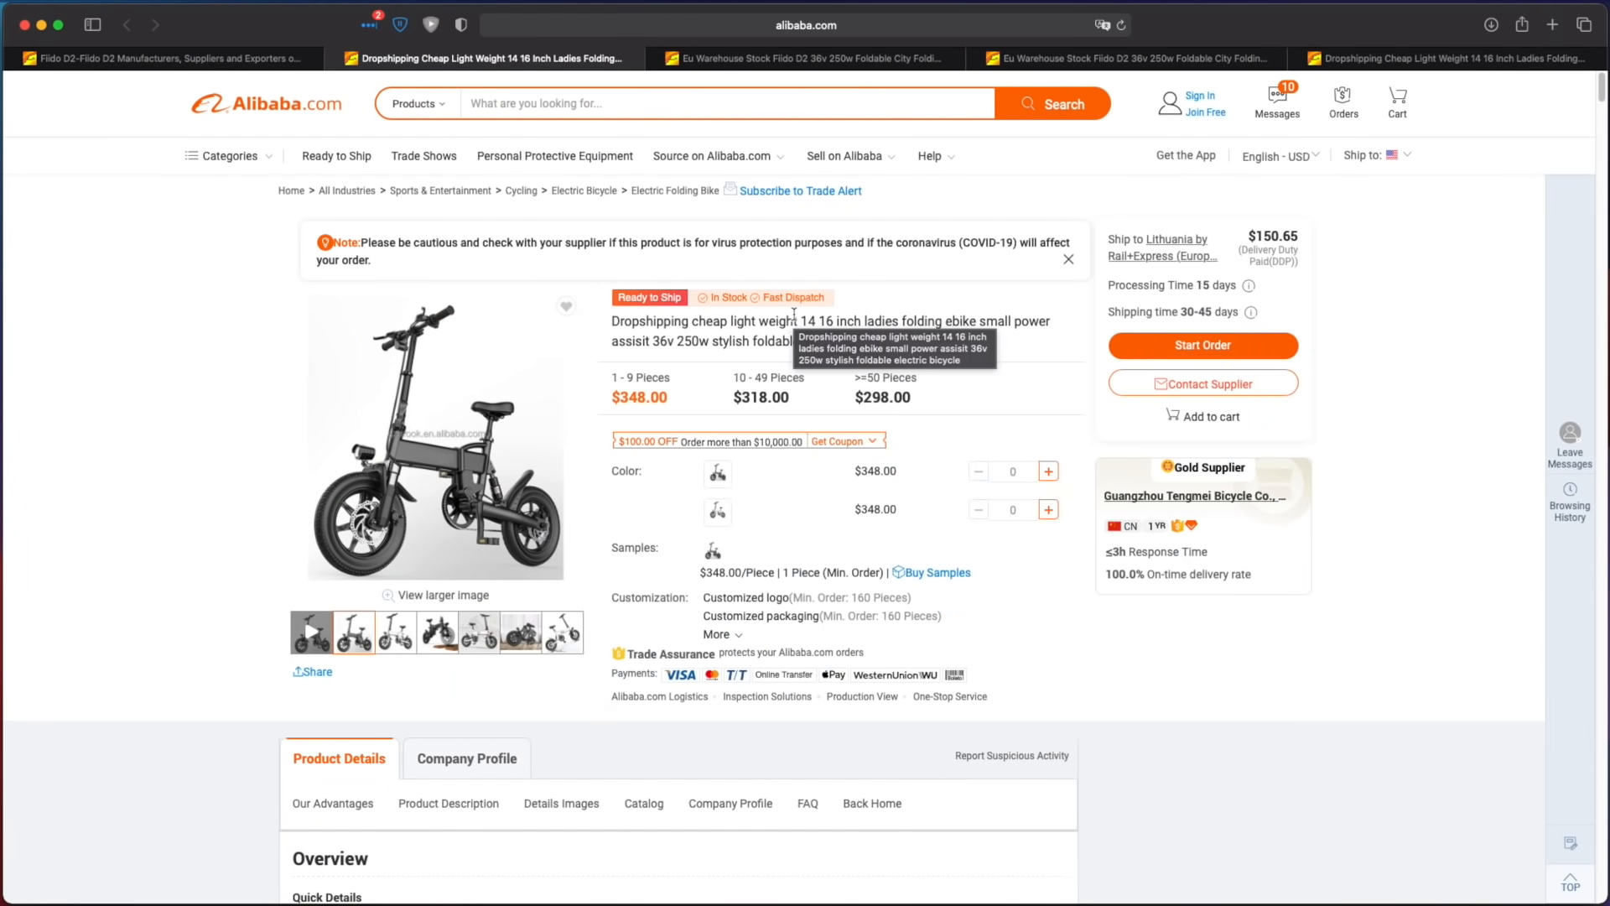
pyautogui.moveTo(747, 360)
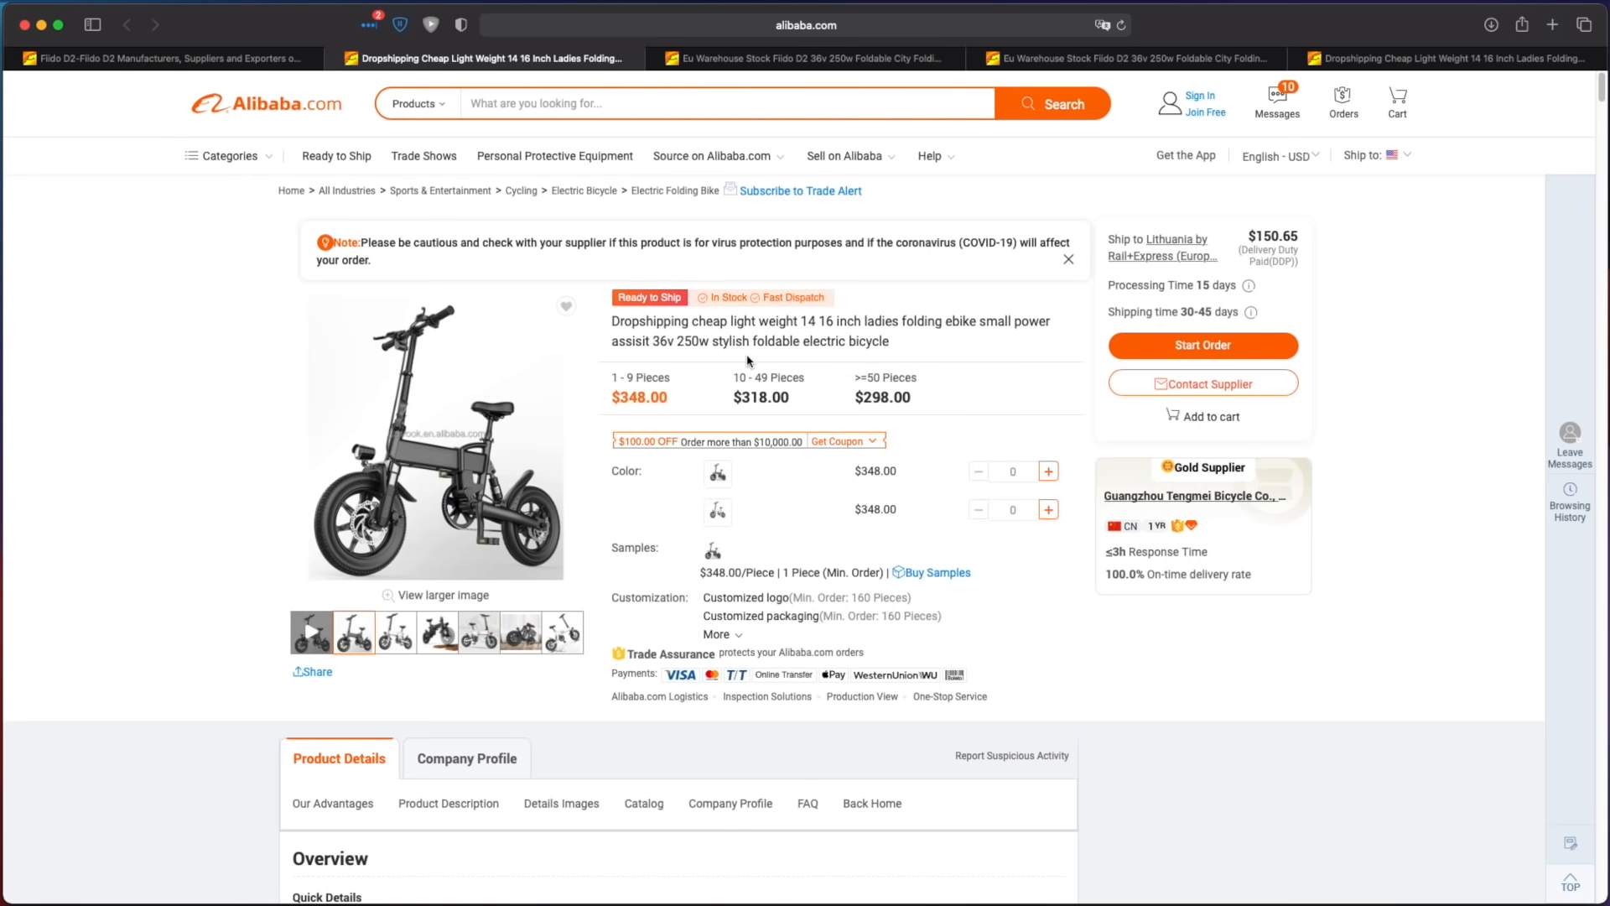
pyautogui.click(956, 59)
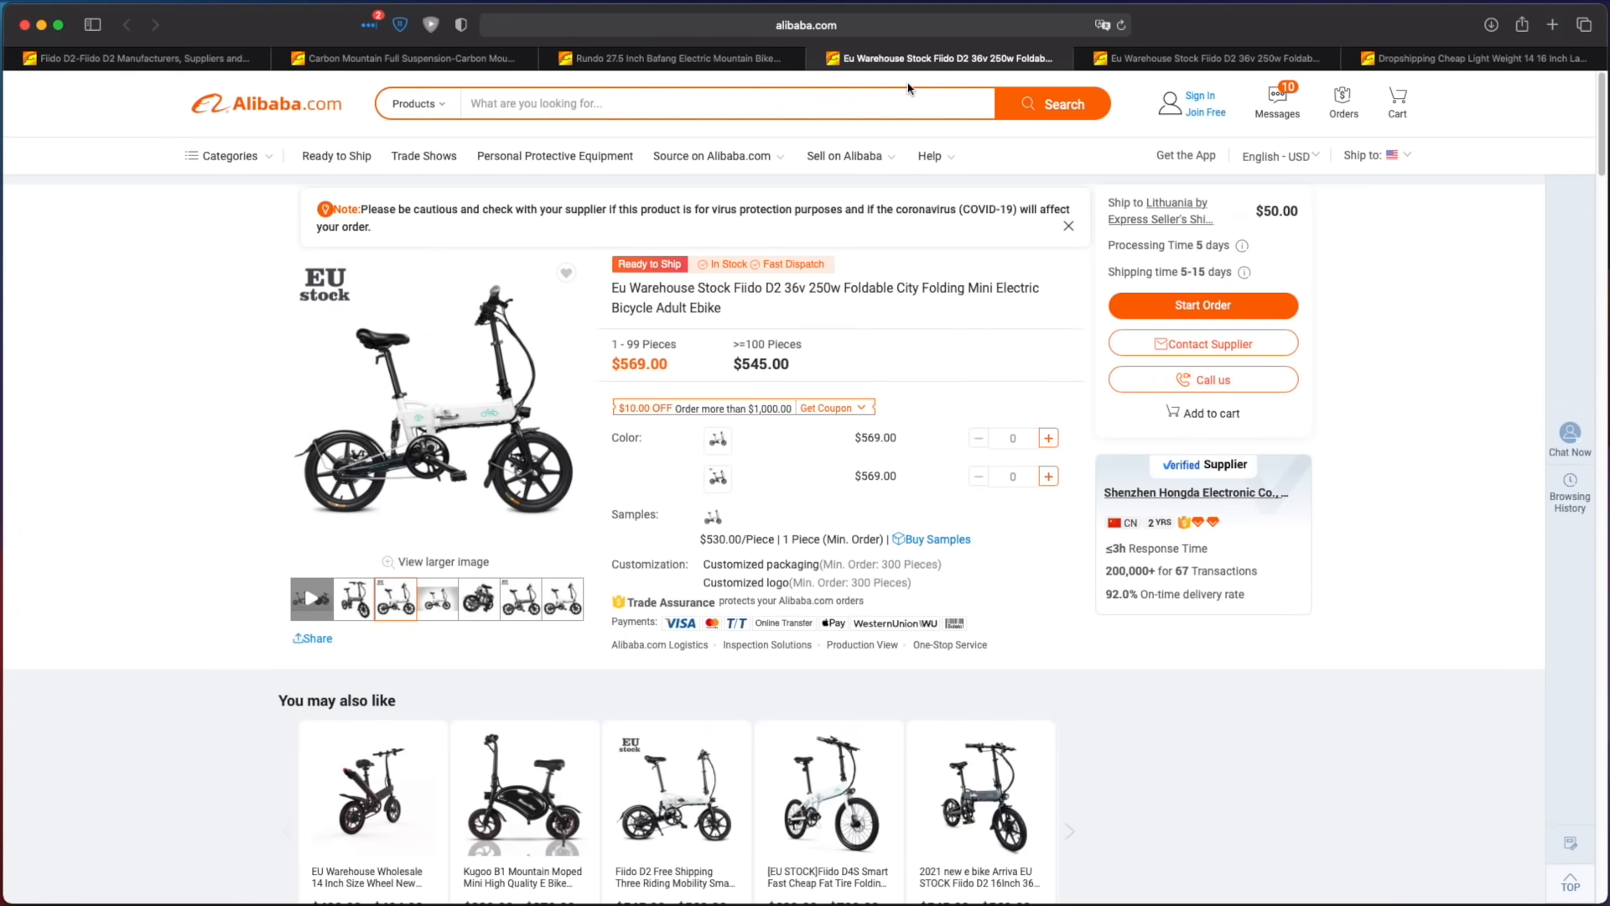
pyautogui.click(1206, 59)
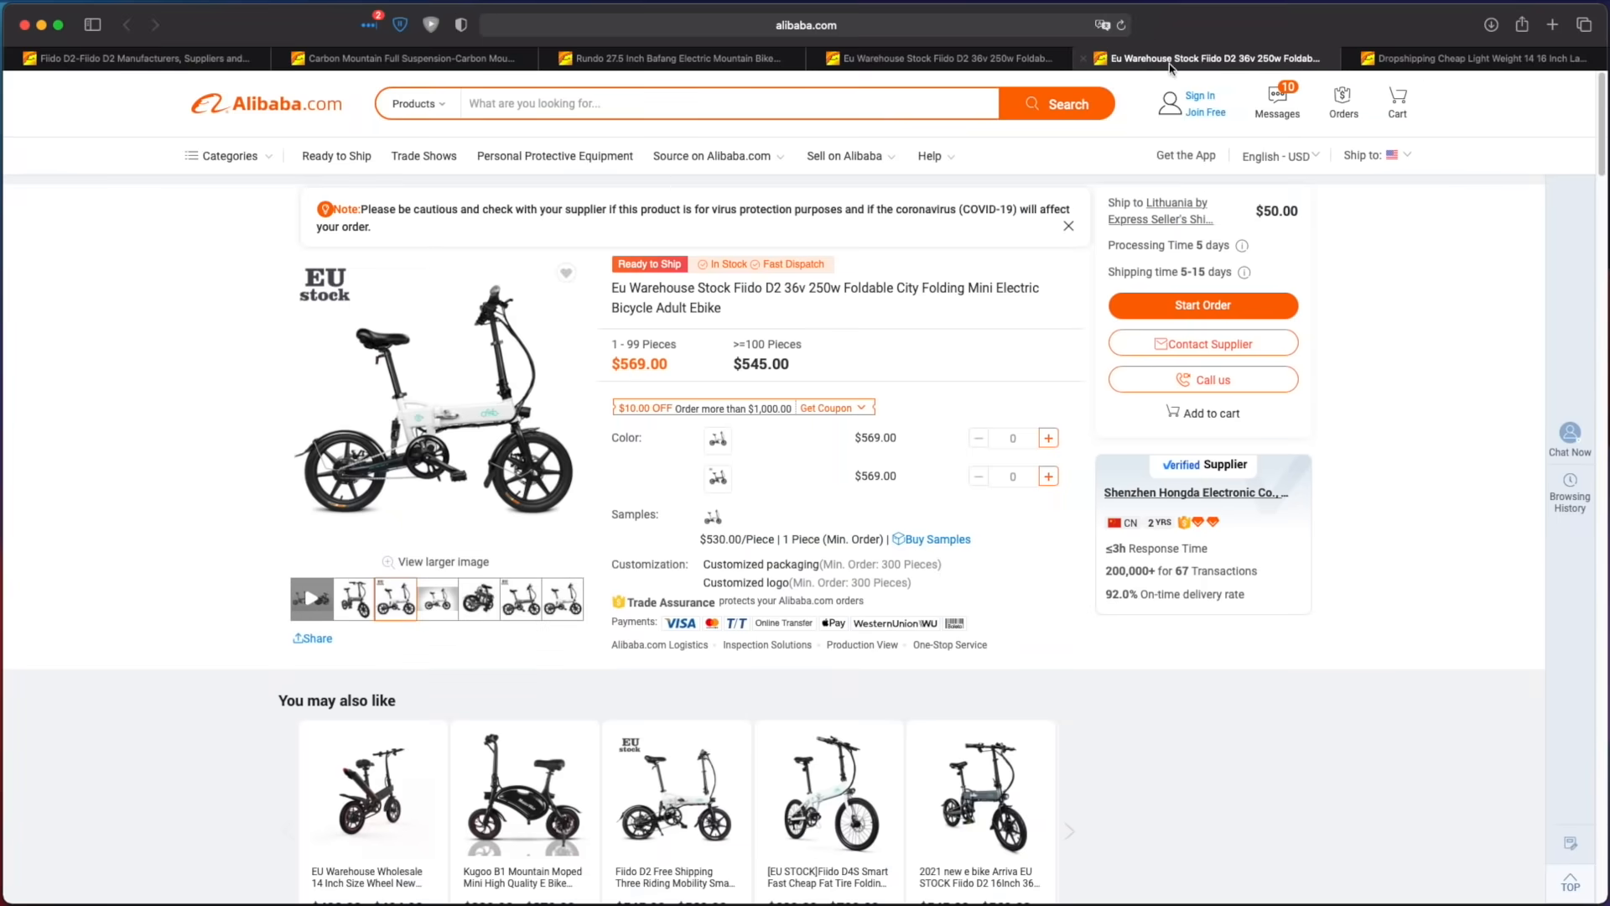
pyautogui.click(1474, 56)
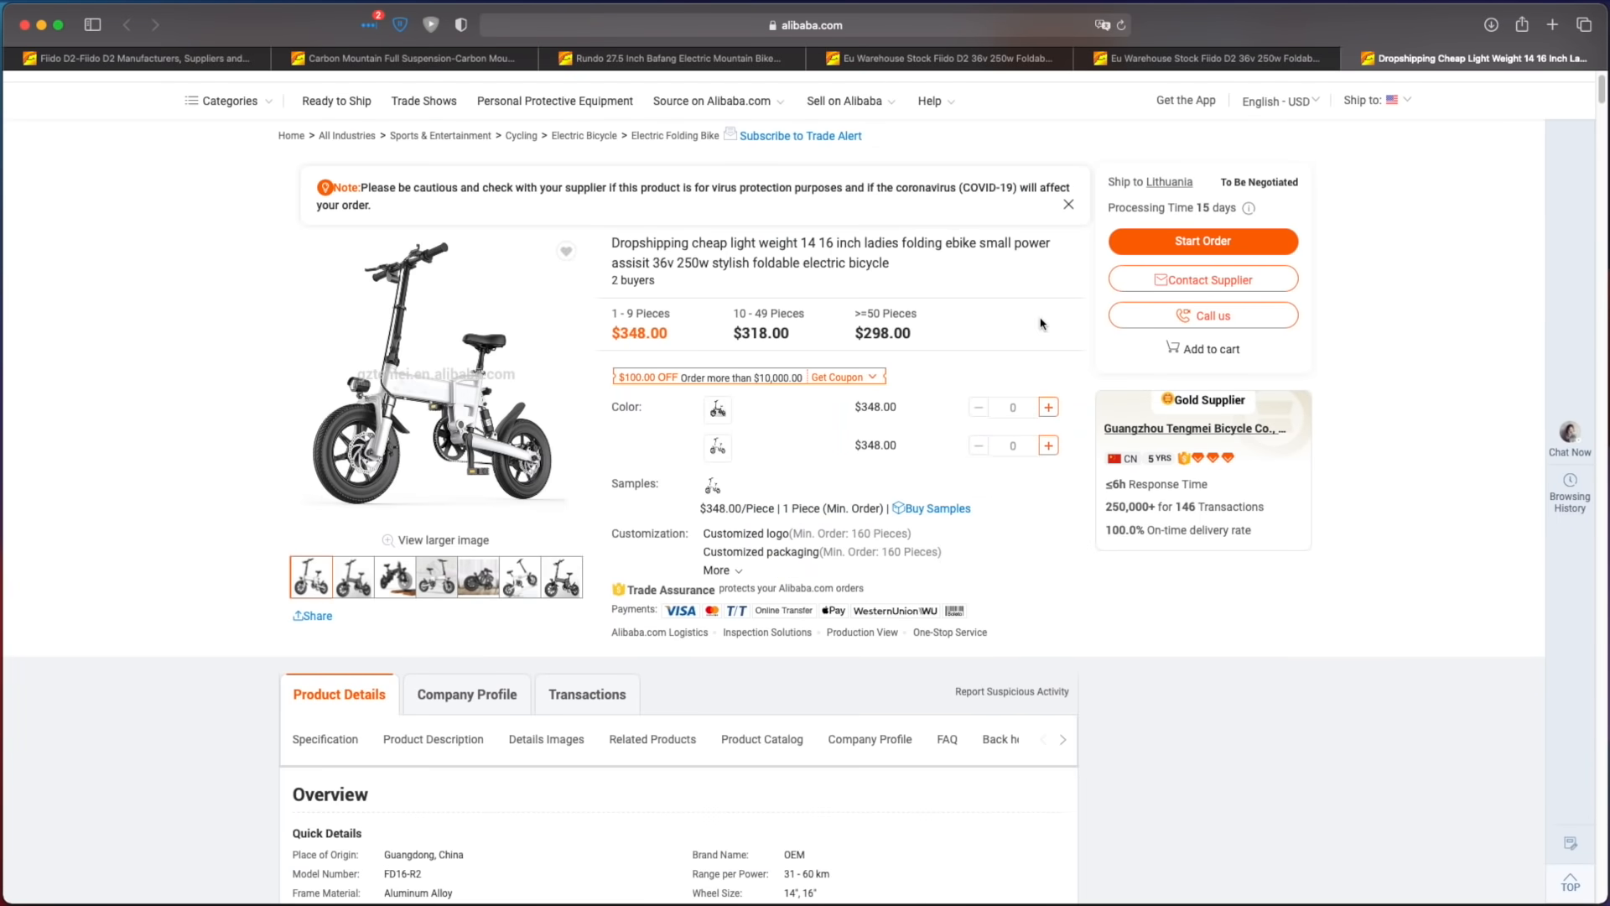
pyautogui.moveTo(221, 260)
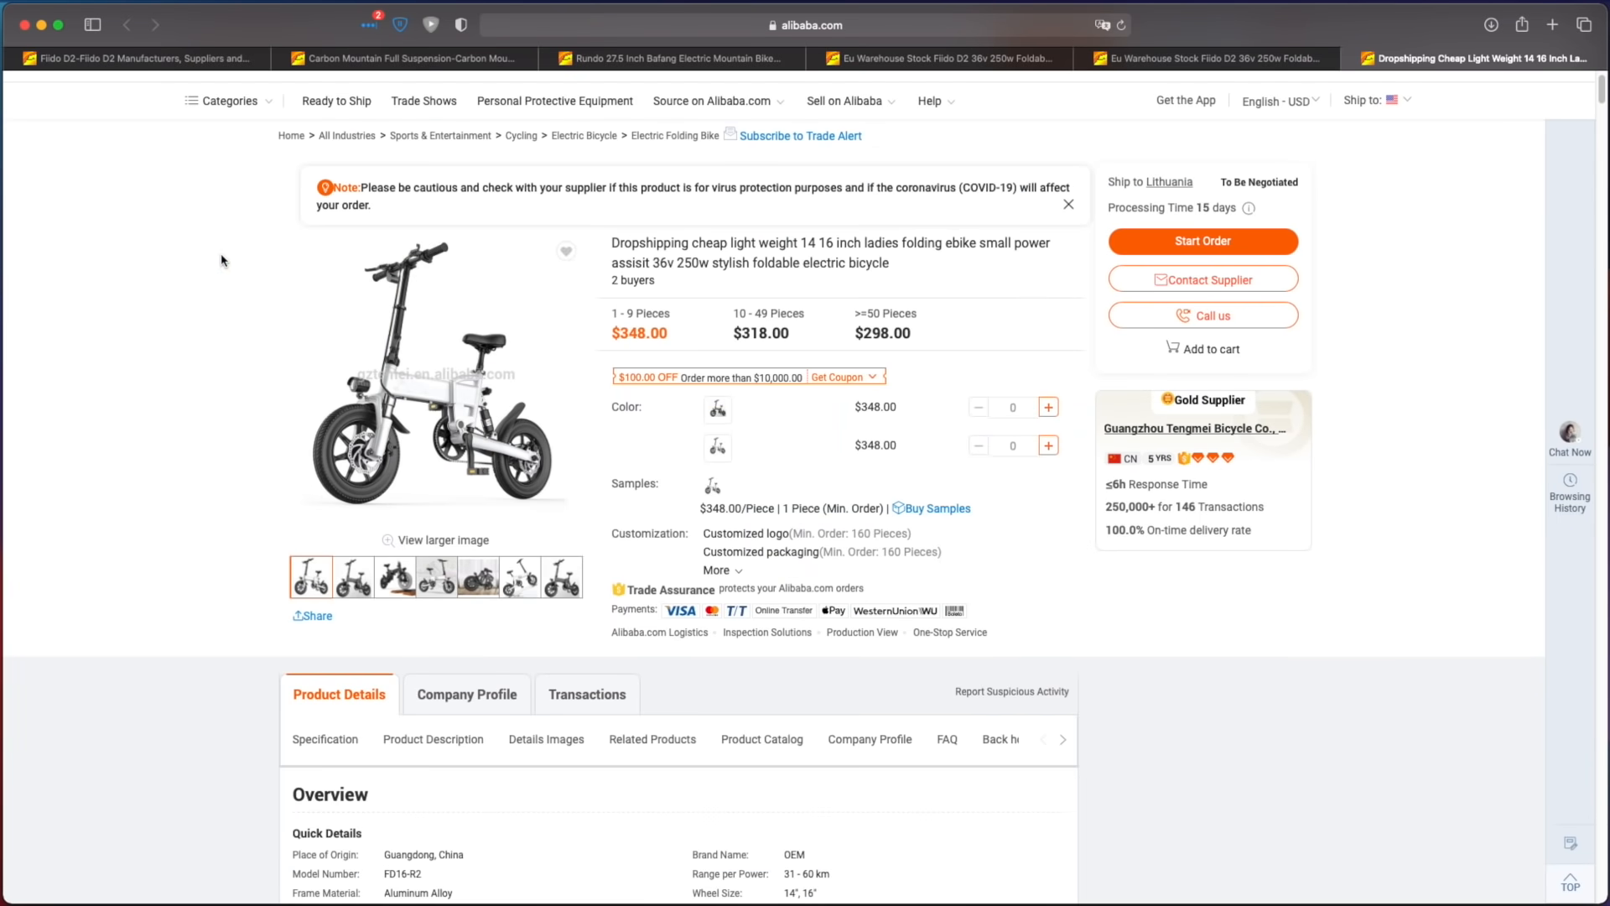
pyautogui.moveTo(722, 309)
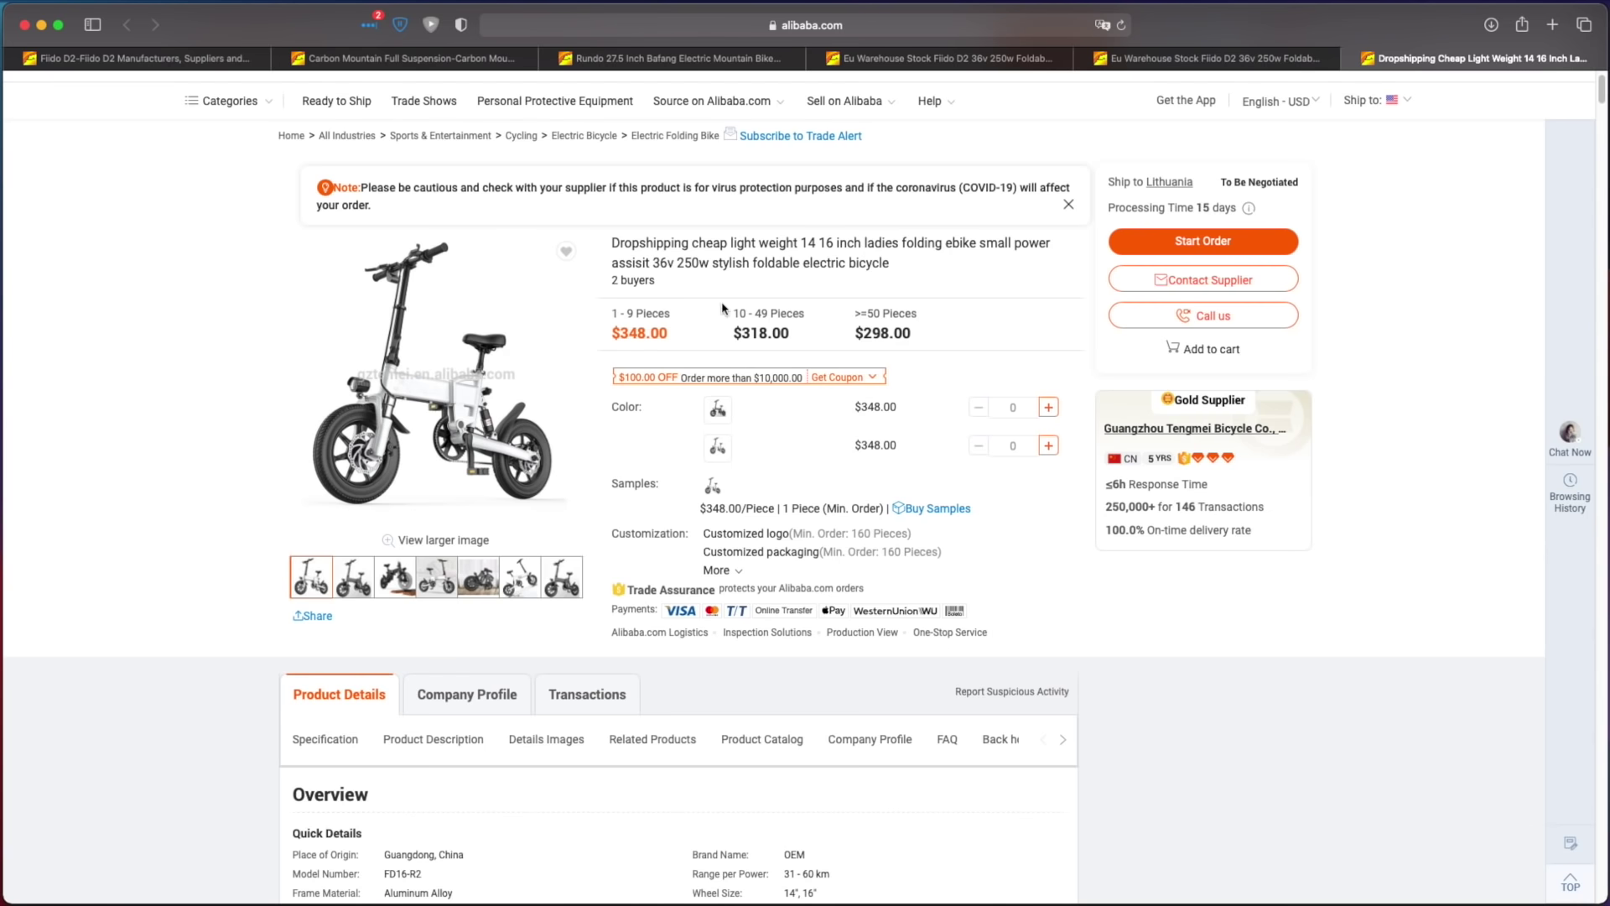
pyautogui.moveTo(1247, 439)
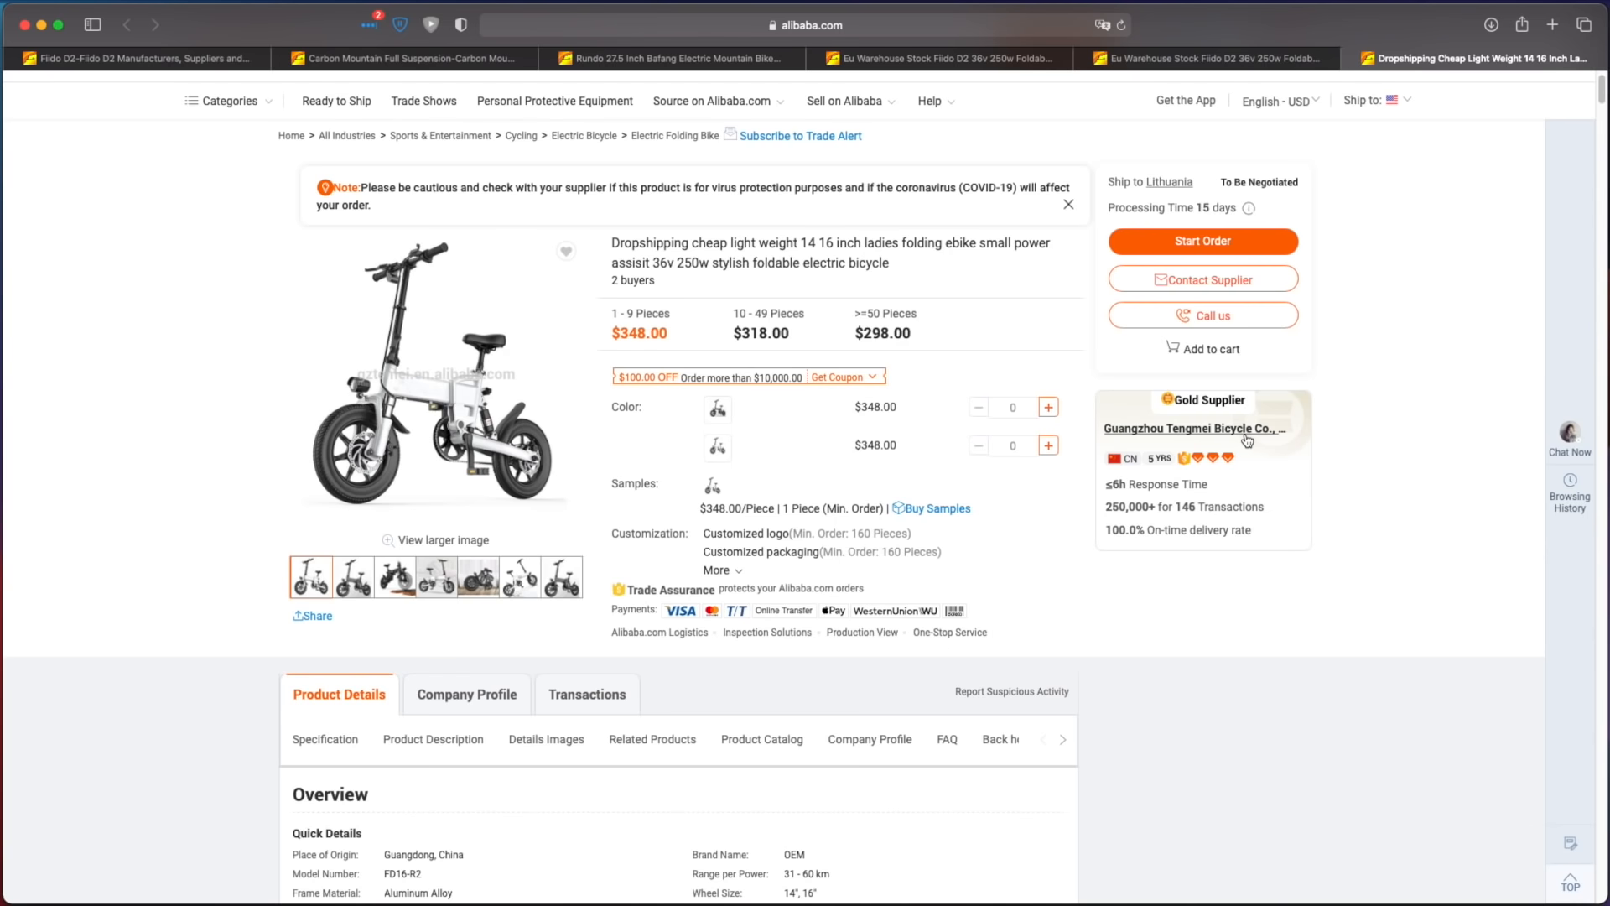
pyautogui.moveTo(1243, 440)
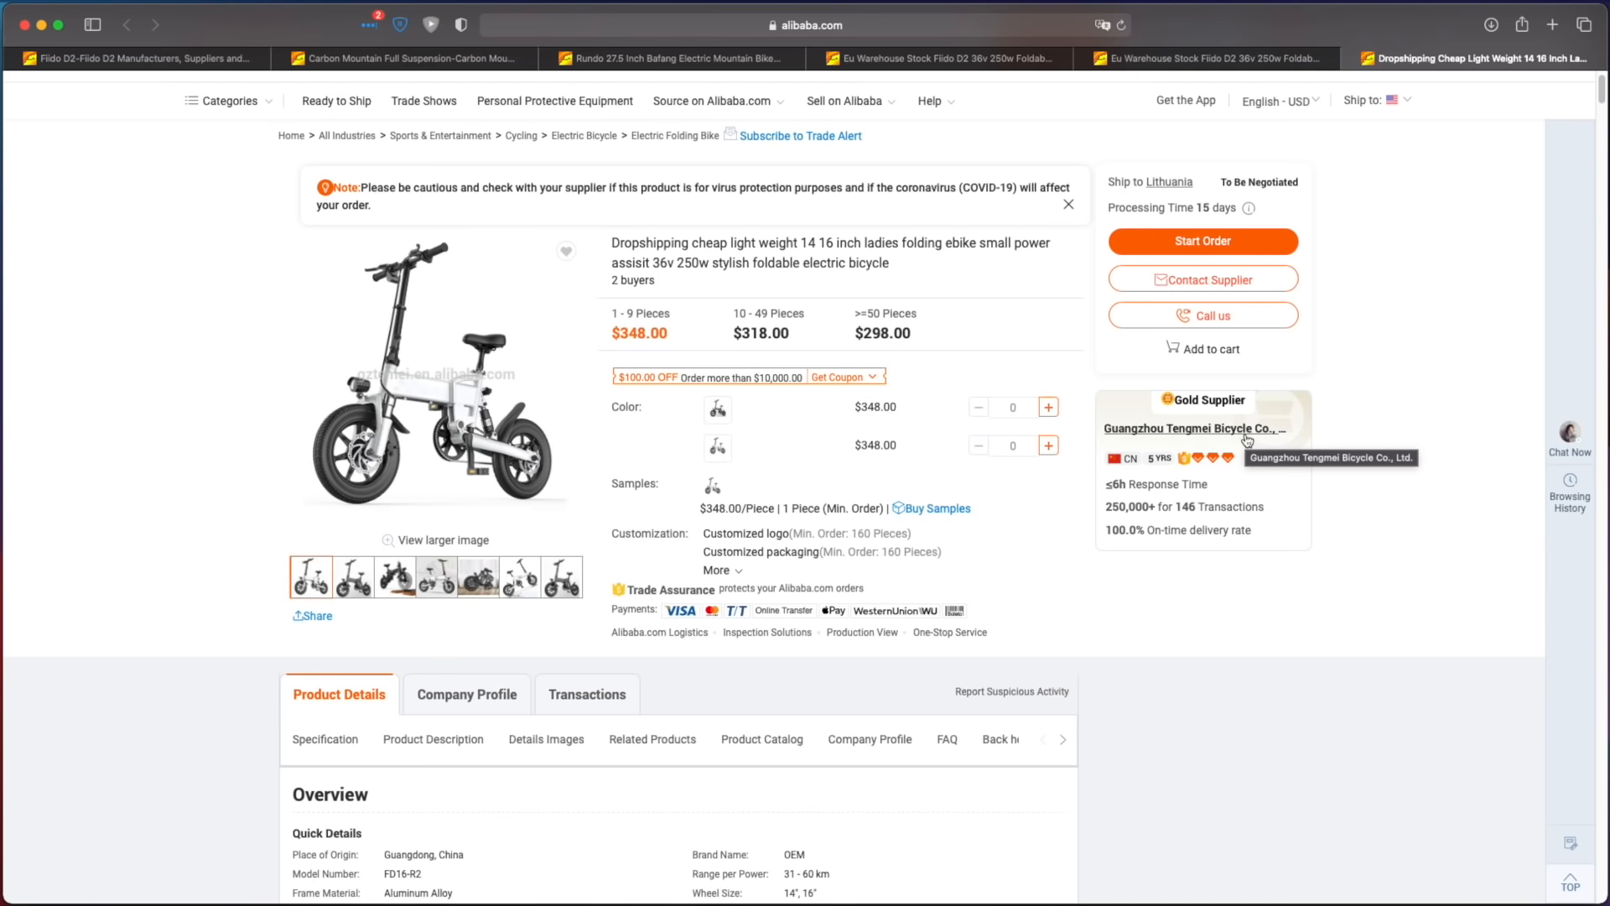
pyautogui.moveTo(1153, 486)
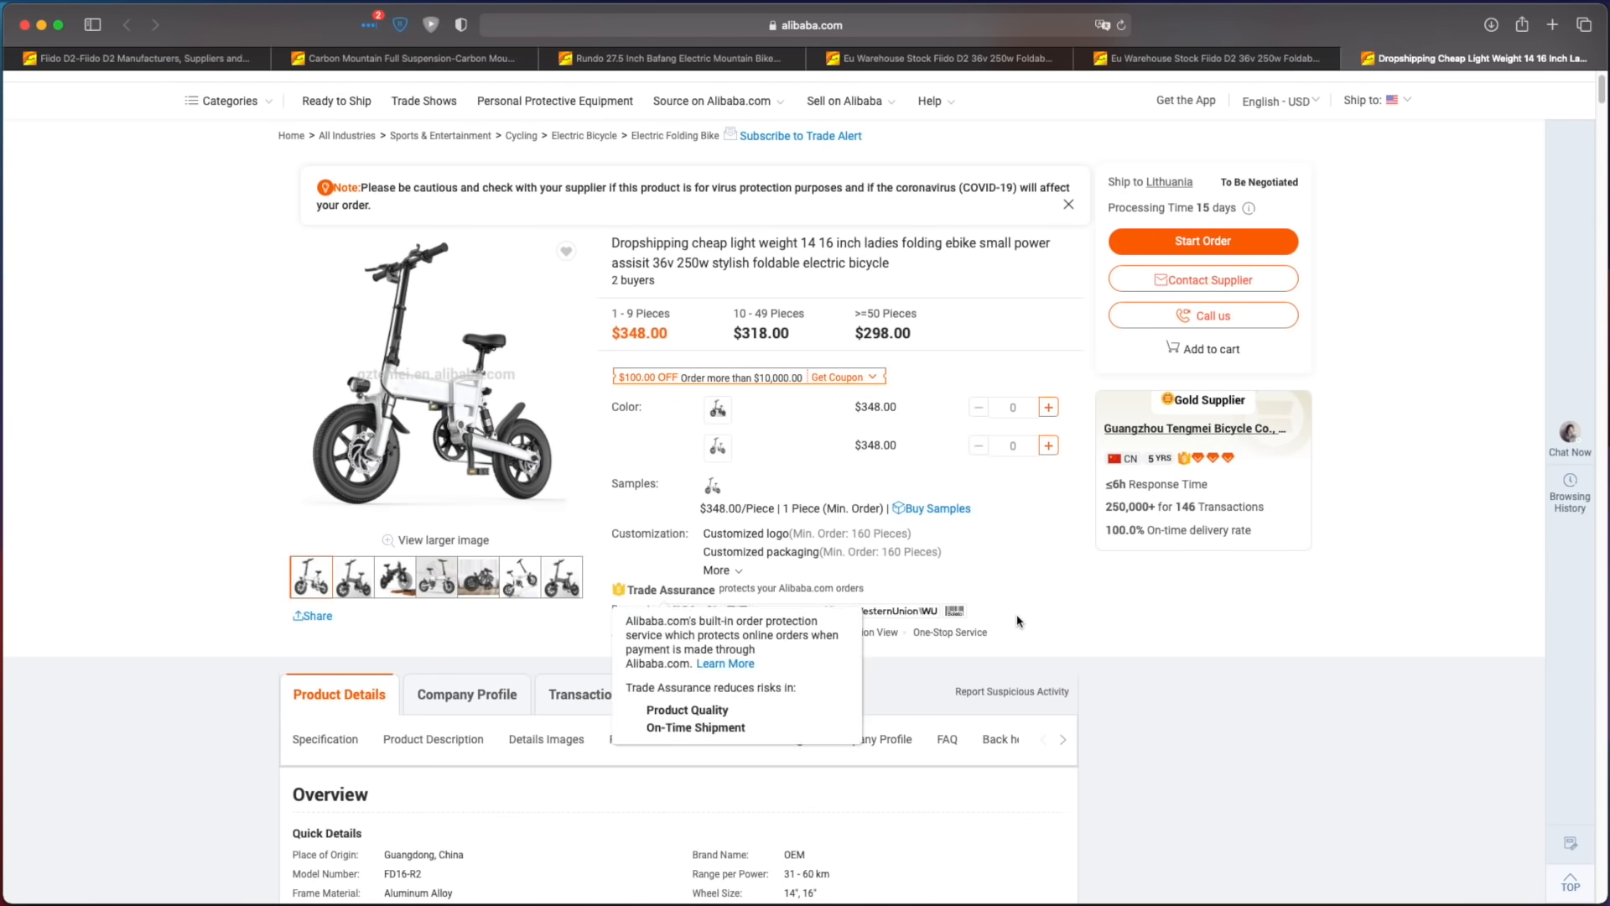
pyautogui.moveTo(1018, 620)
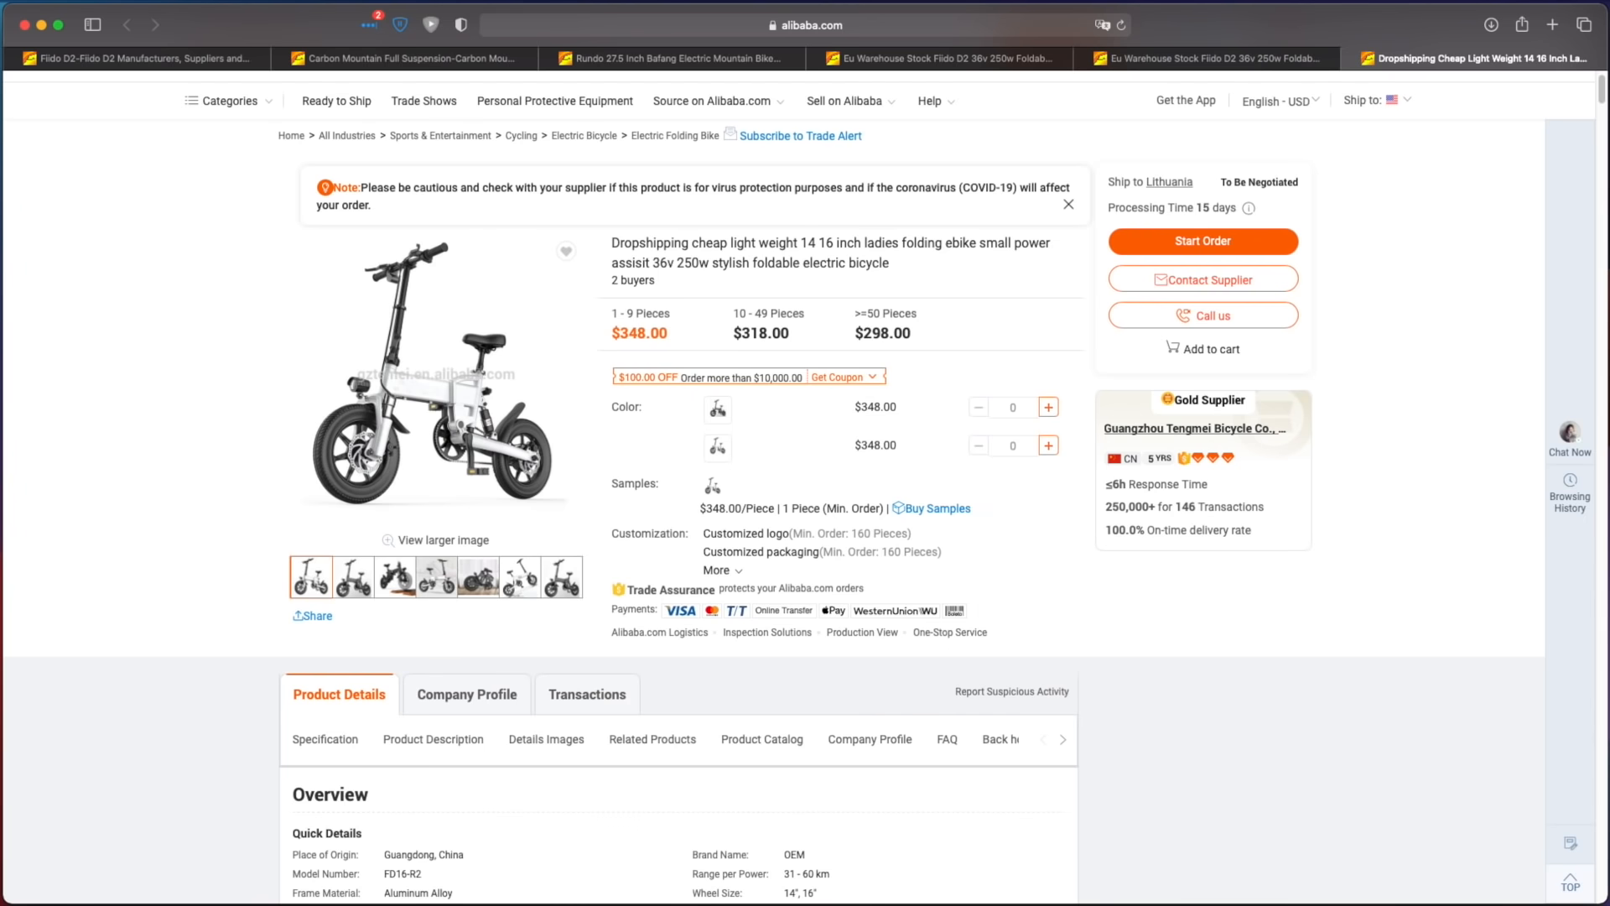